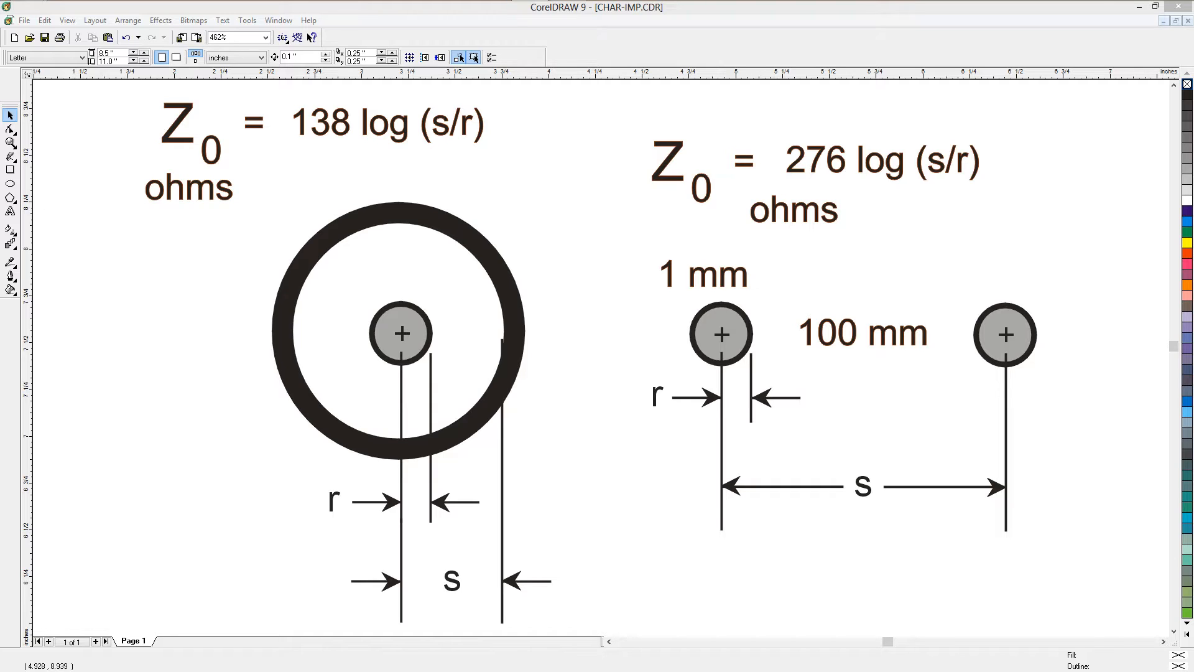
mouse_move(846, 485)
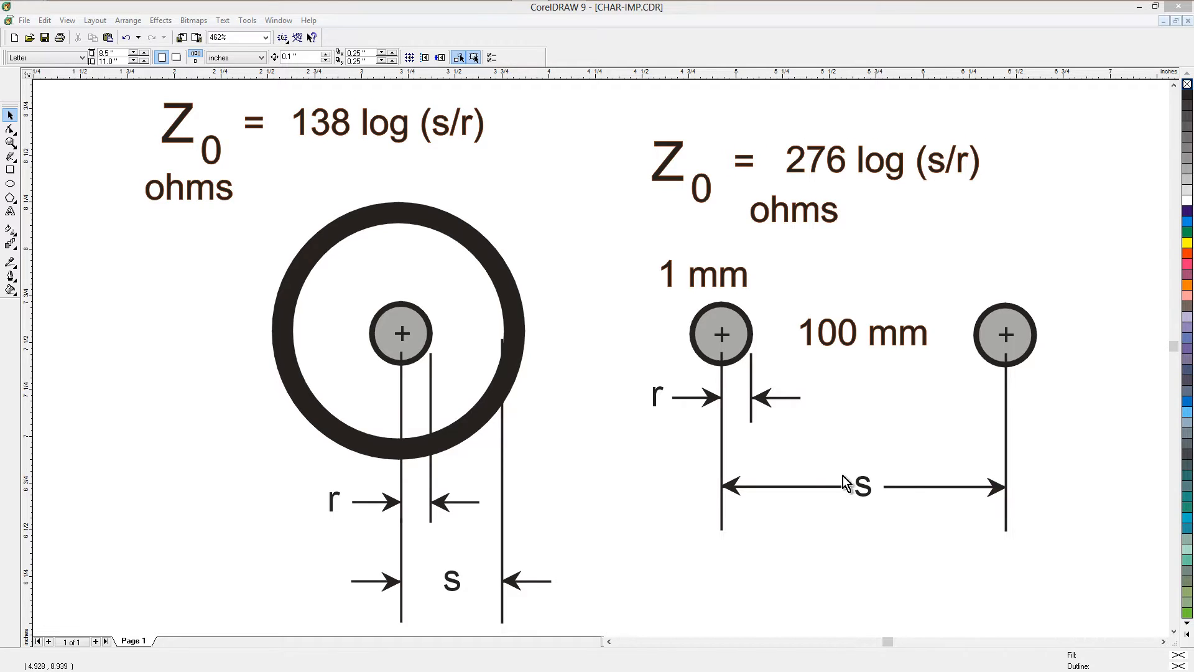
mouse_move(529, 388)
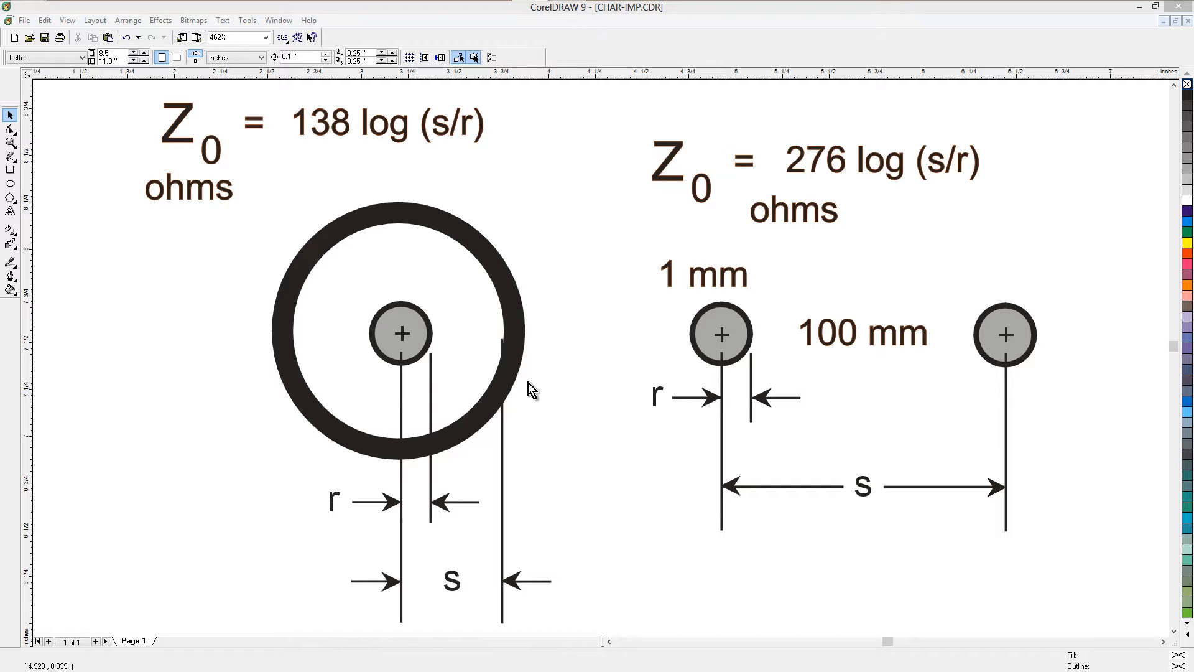
mouse_move(710, 377)
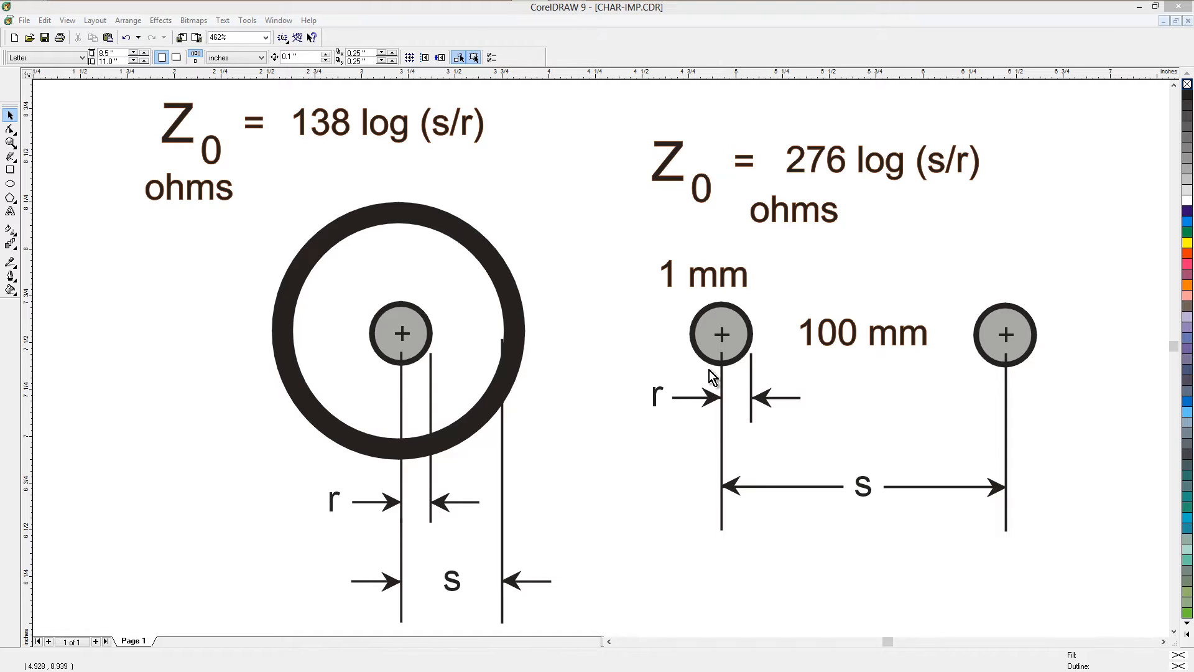
mouse_move(579, 373)
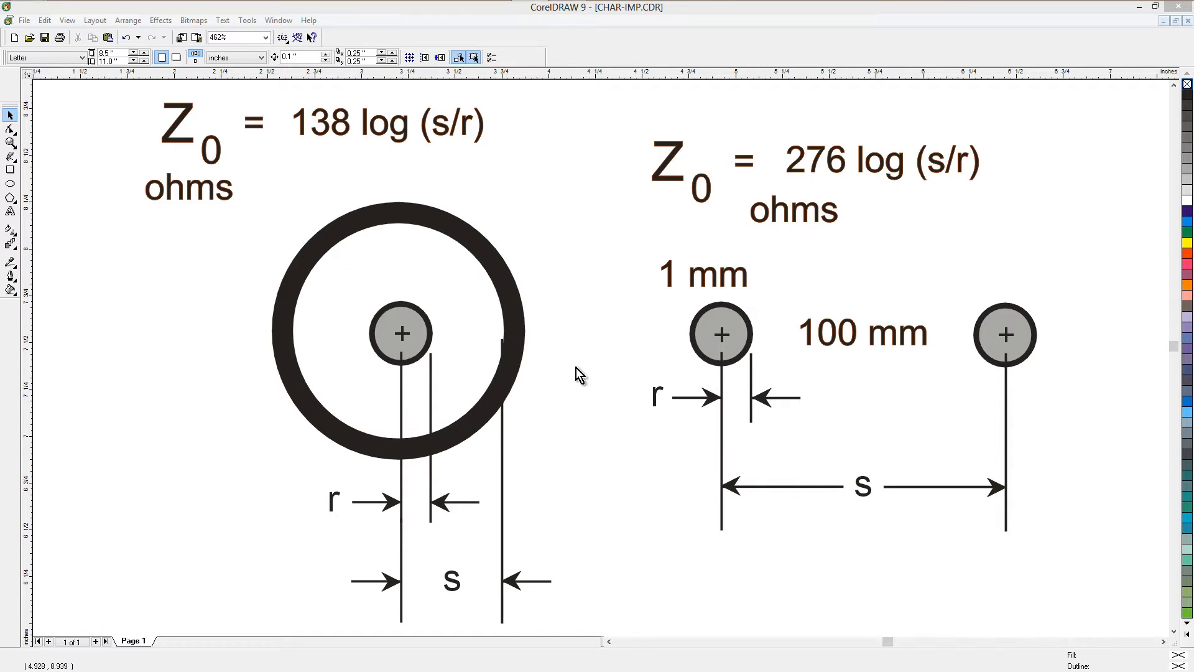
mouse_move(400, 339)
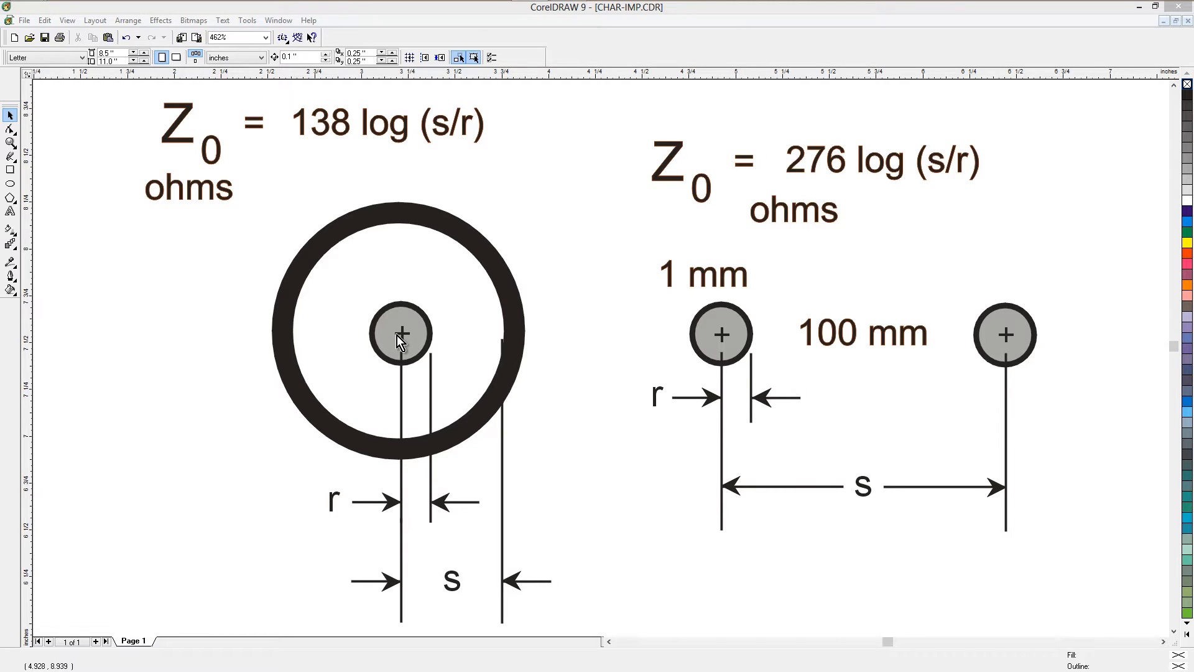
mouse_move(358, 510)
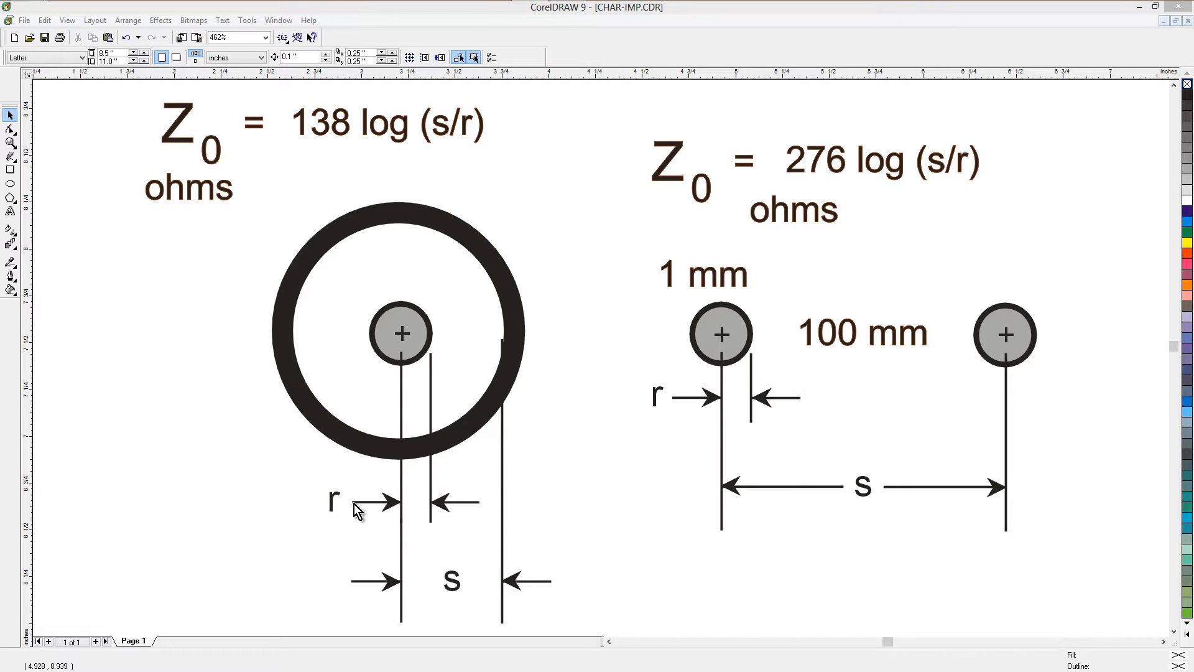
mouse_move(415, 362)
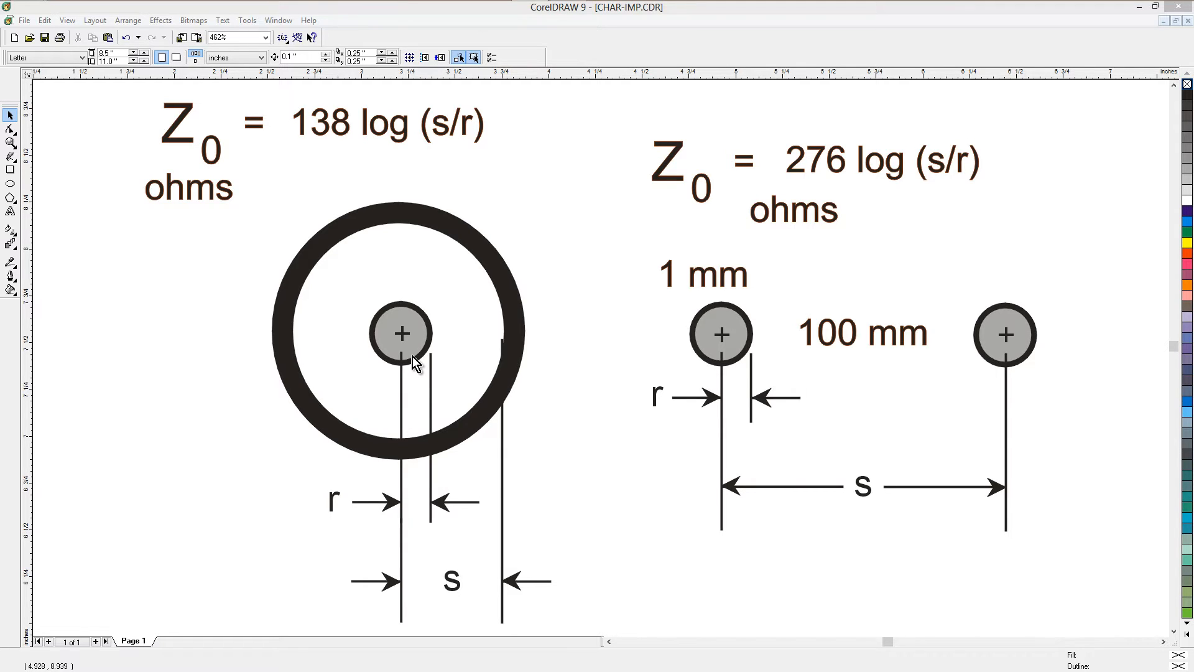
mouse_move(449, 594)
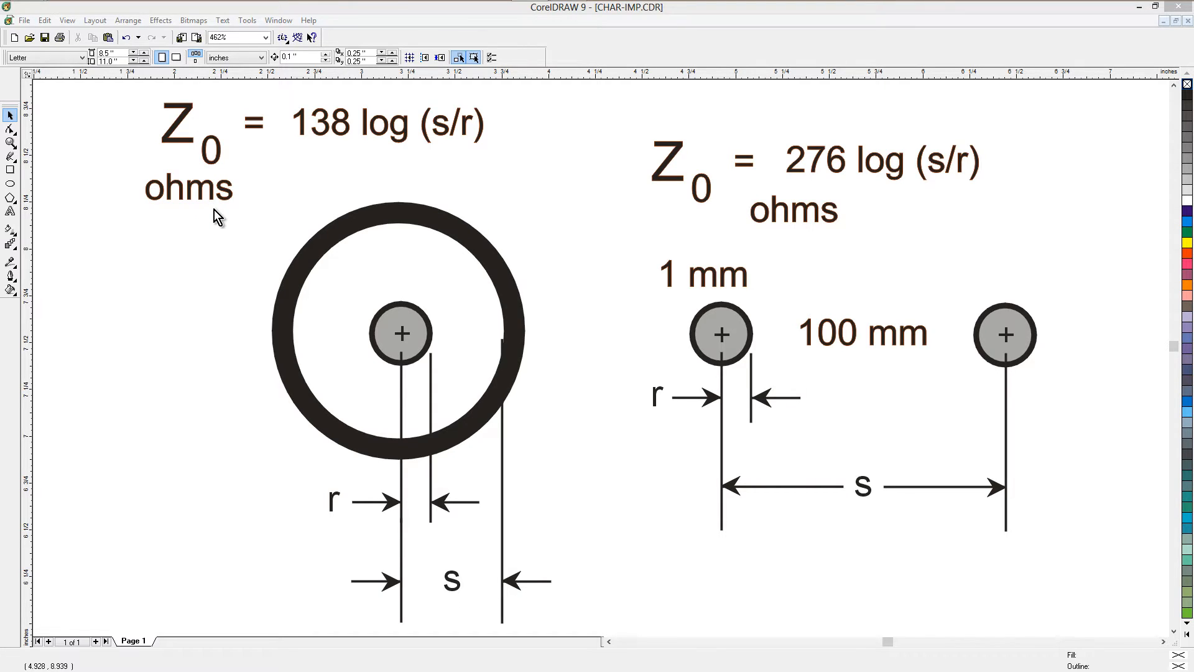
mouse_move(326, 159)
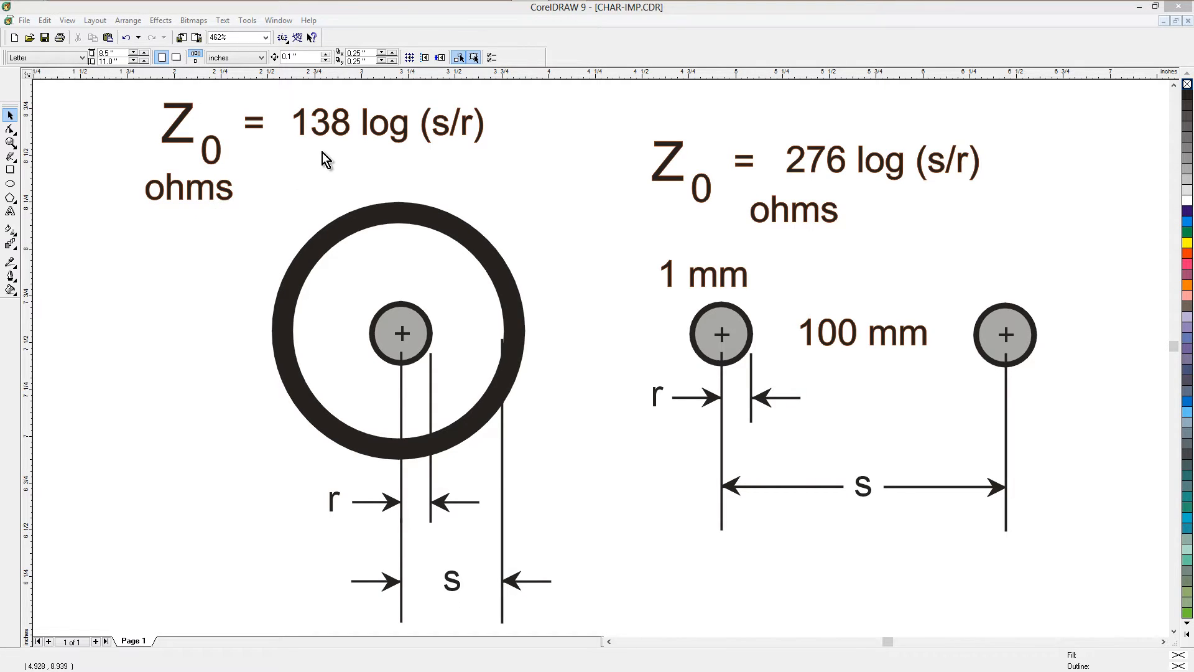
mouse_move(382, 152)
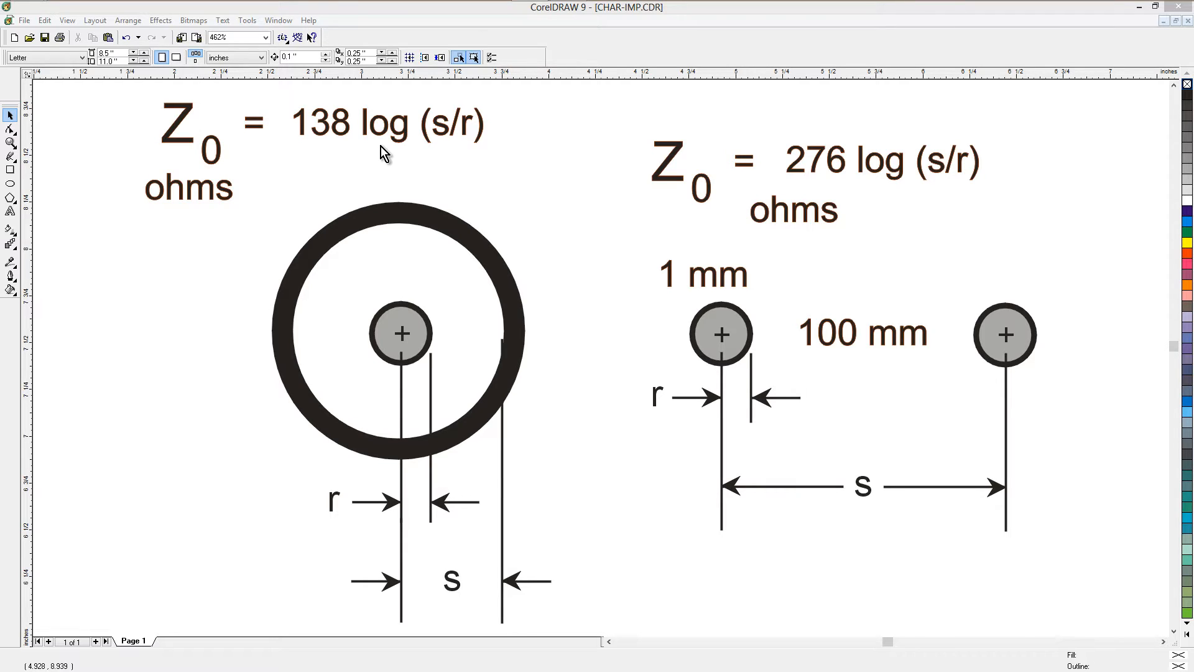
mouse_move(448, 147)
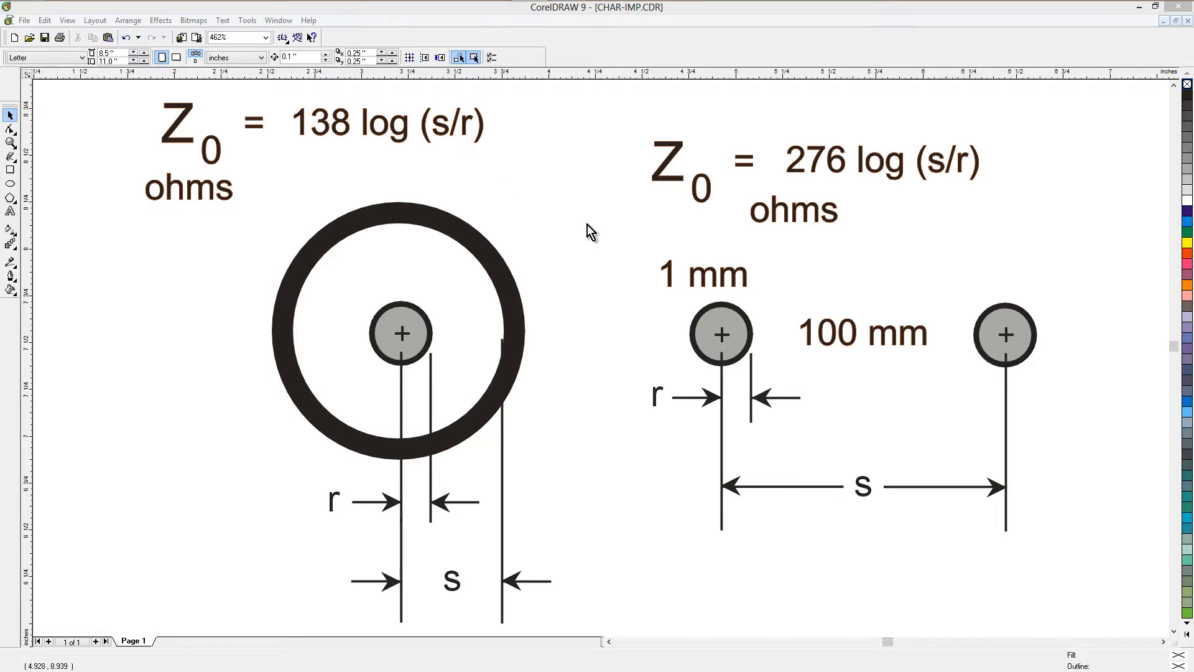
mouse_move(855, 440)
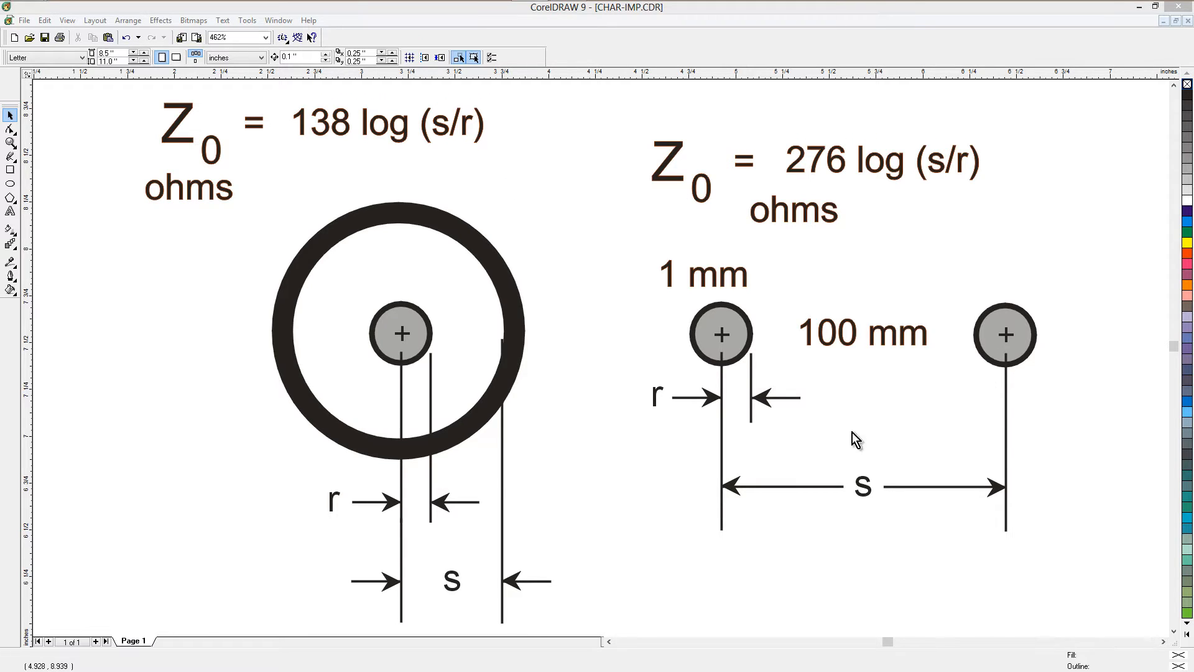
mouse_move(790, 358)
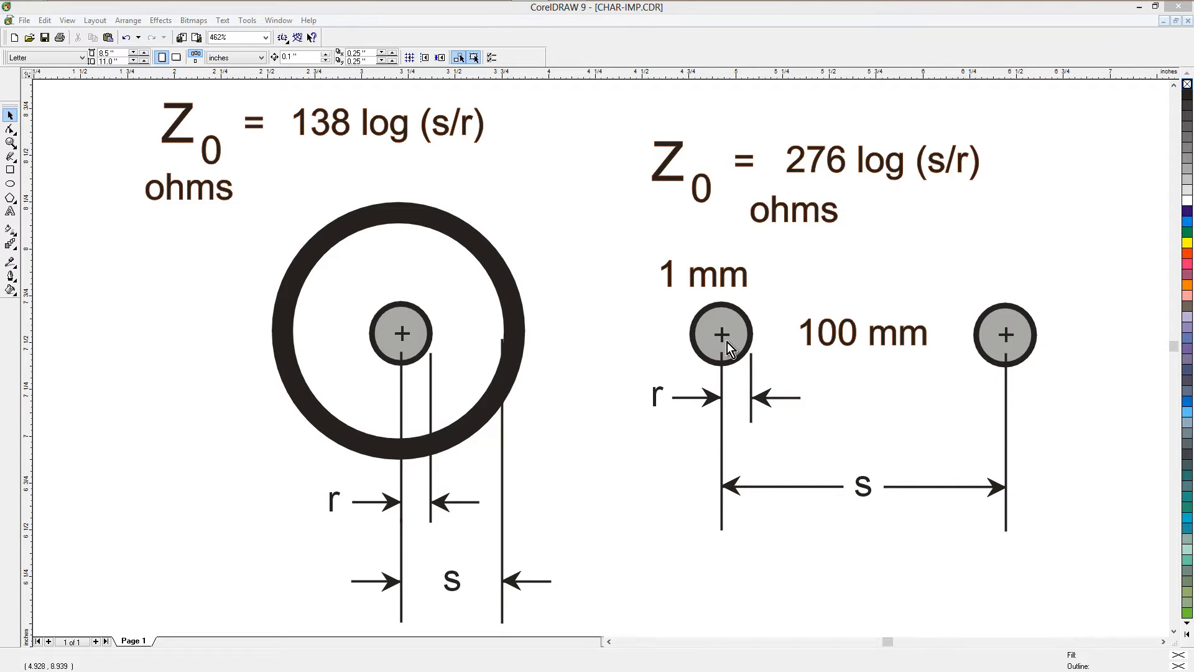
mouse_move(737, 459)
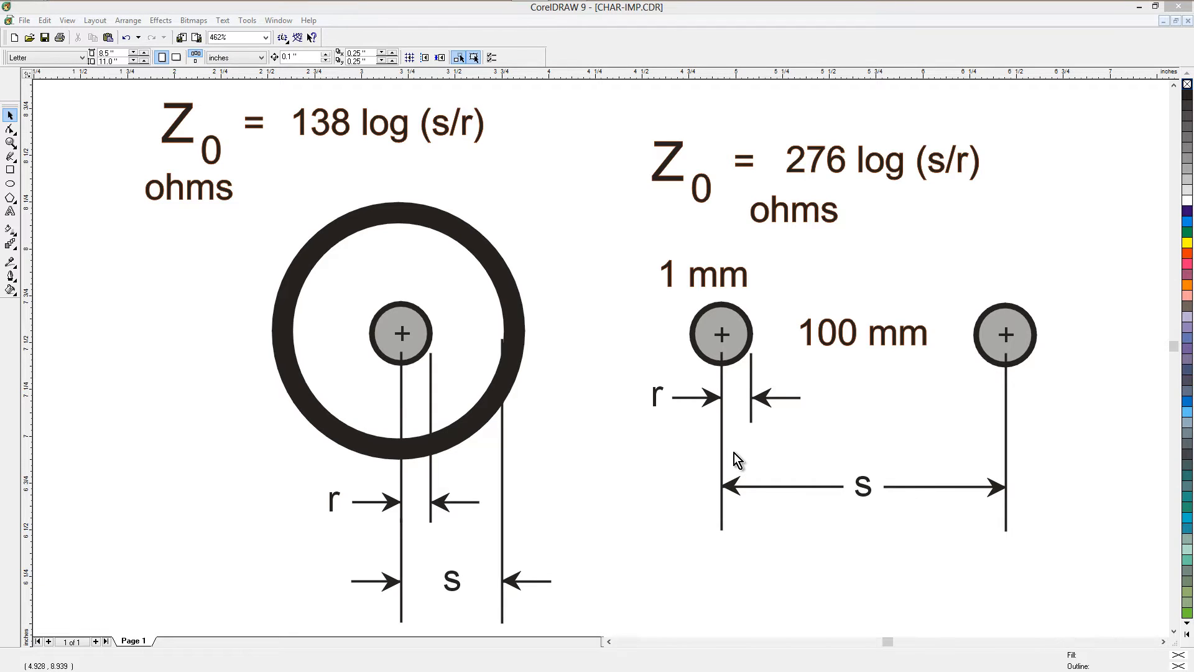
mouse_move(701, 183)
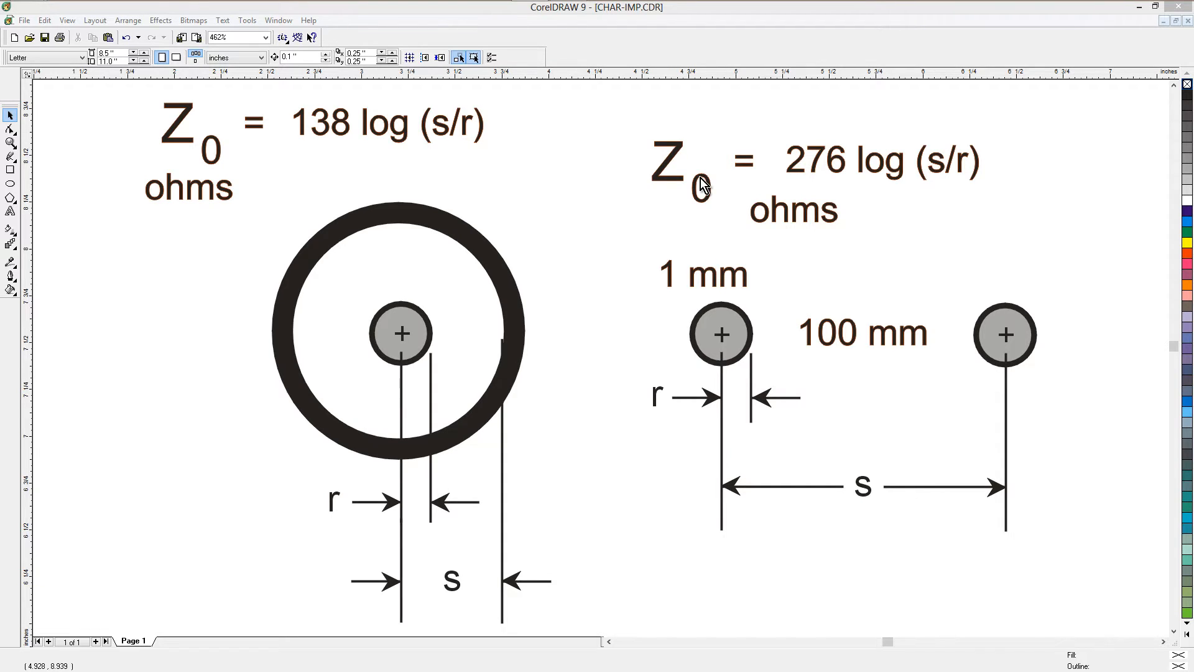
mouse_move(804, 211)
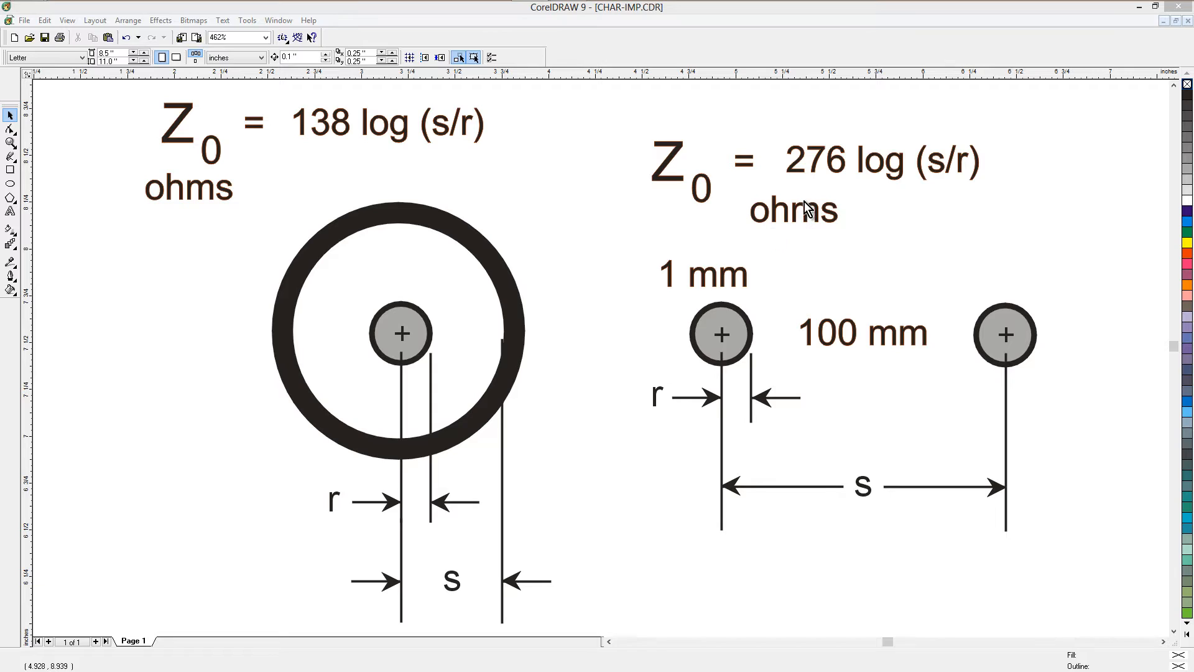
mouse_move(872, 192)
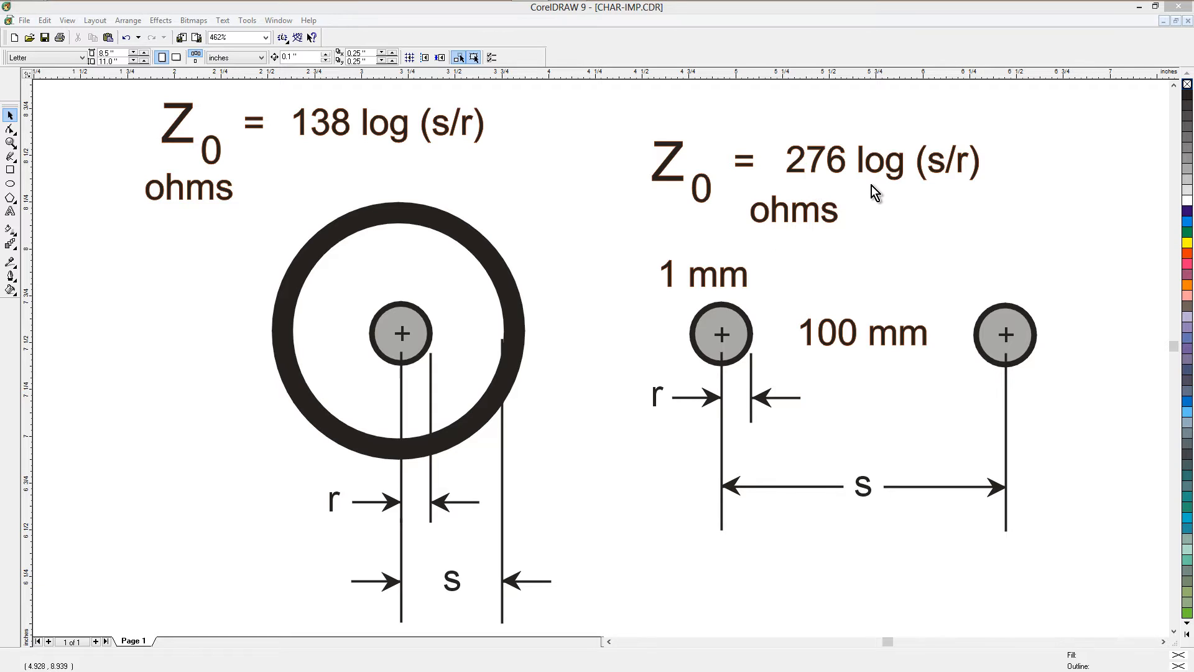
mouse_move(930, 177)
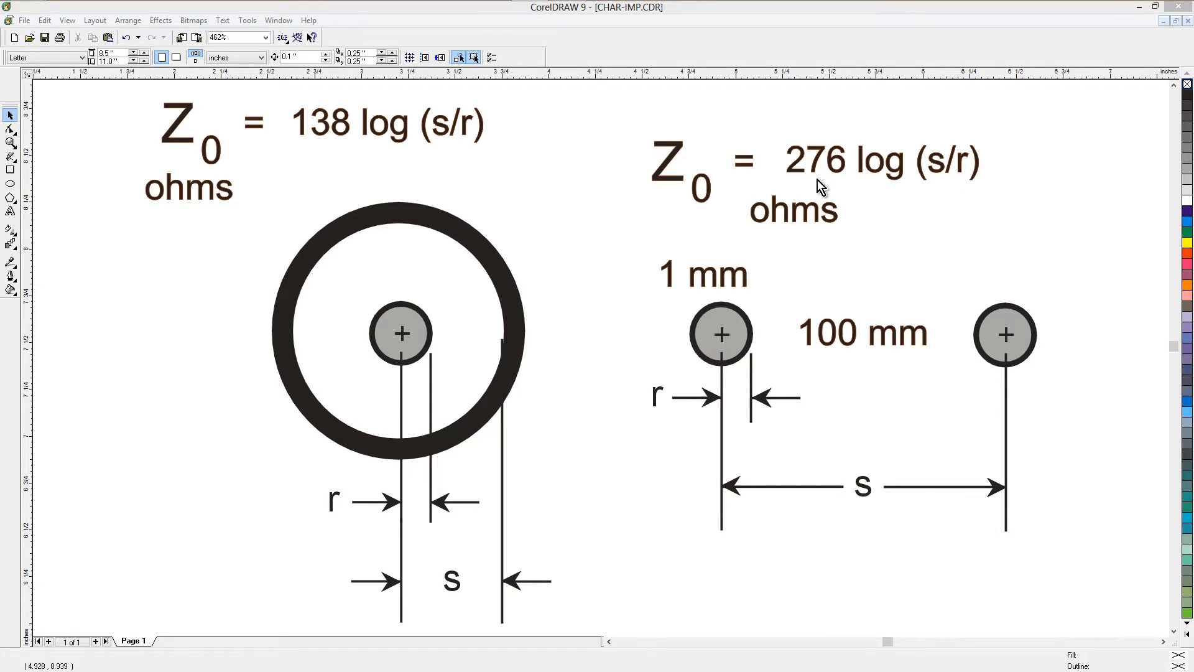
mouse_move(330, 150)
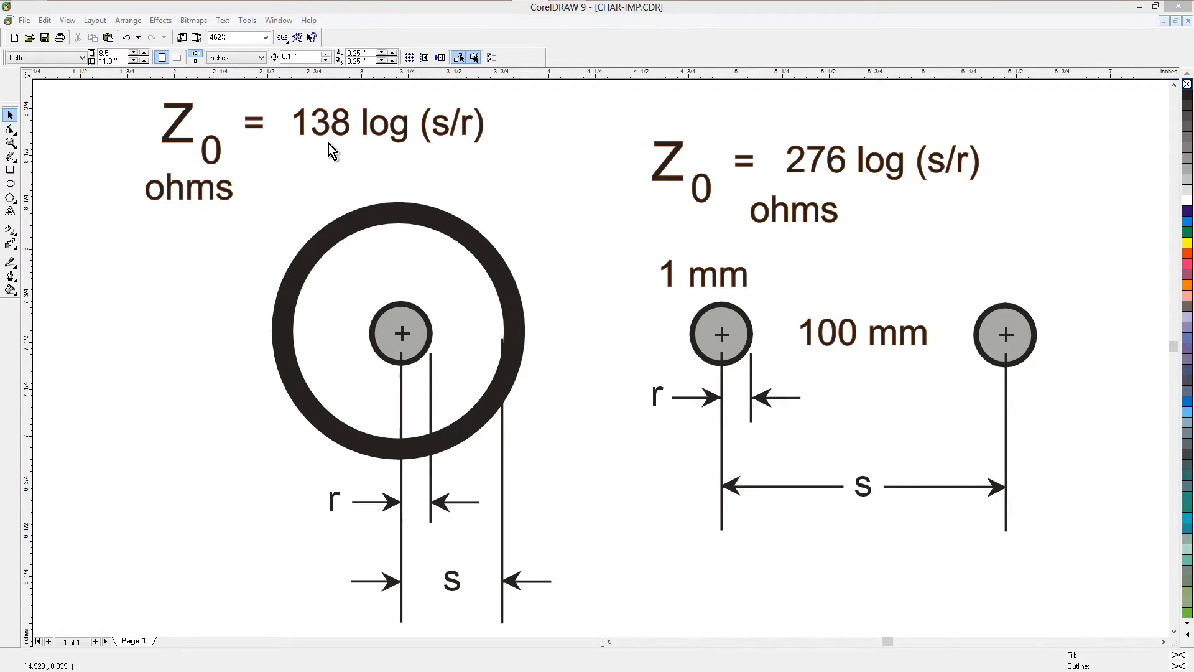
mouse_move(649, 278)
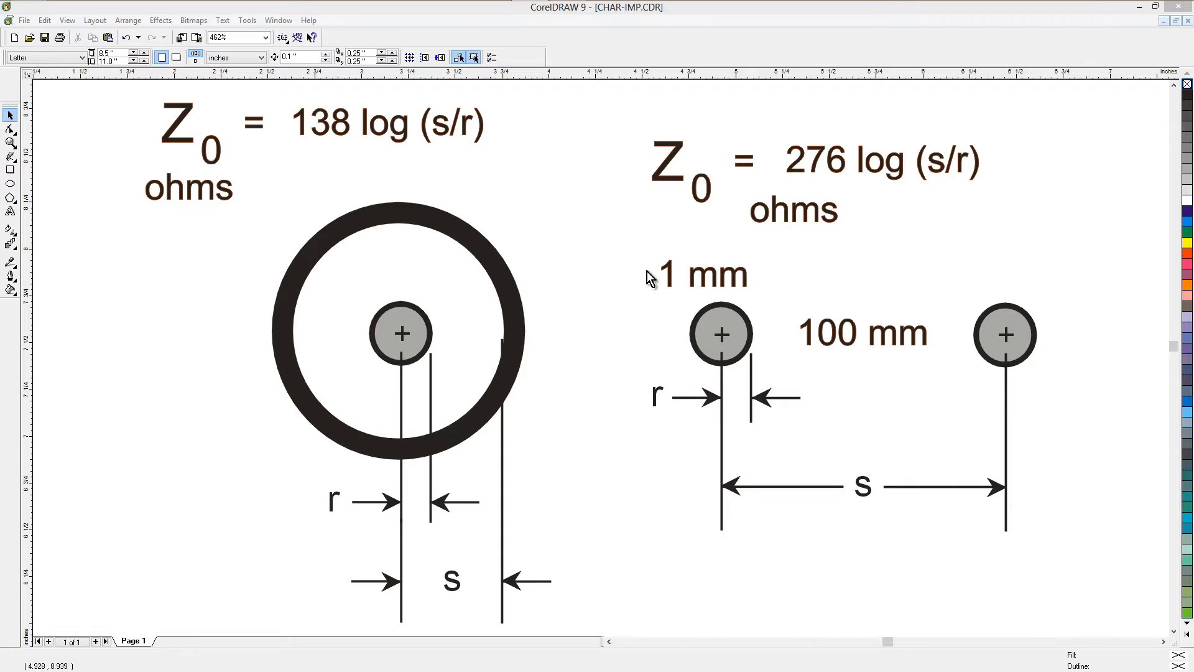
mouse_move(659, 290)
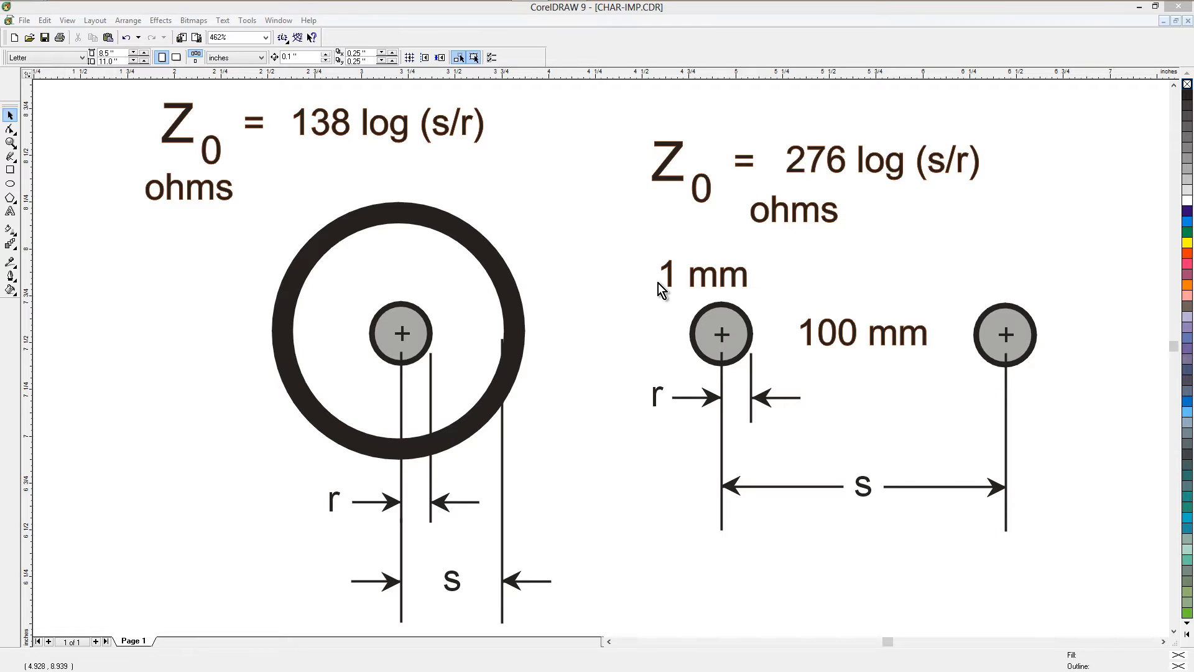
mouse_move(677, 306)
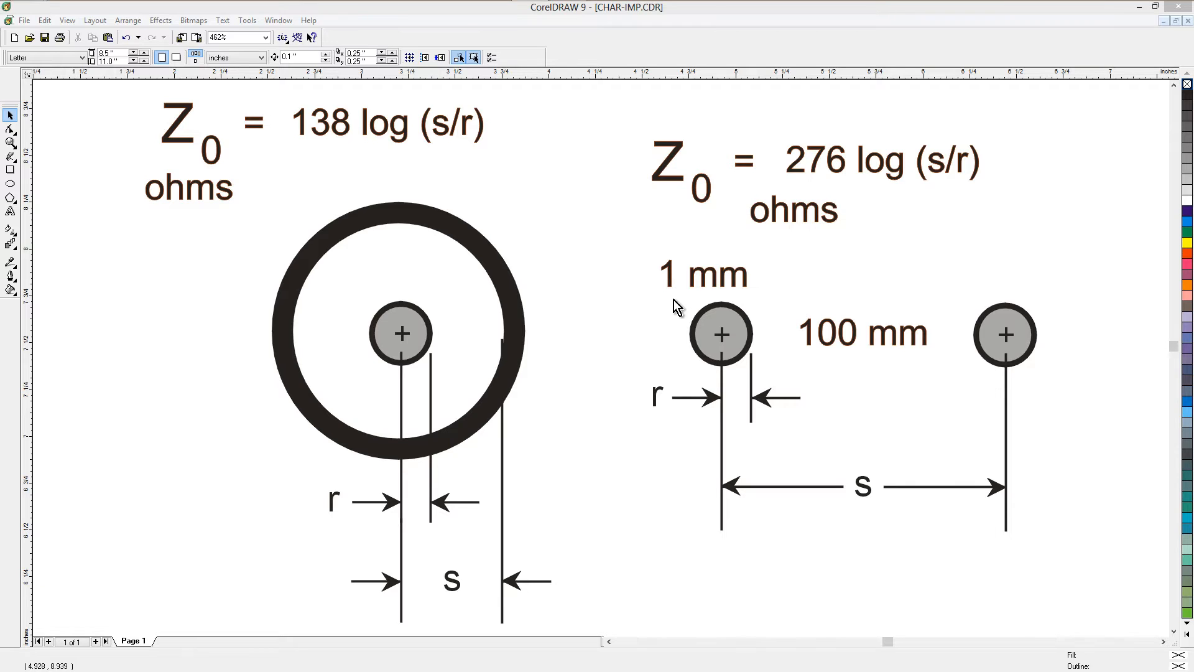
mouse_move(967, 342)
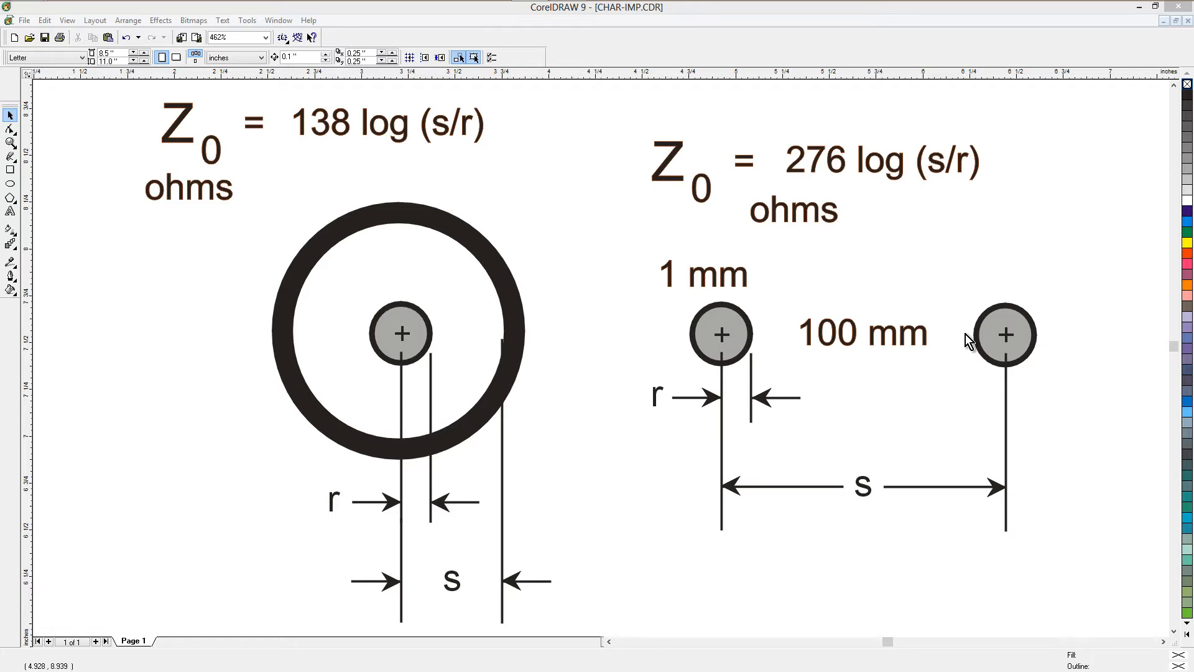
mouse_move(907, 356)
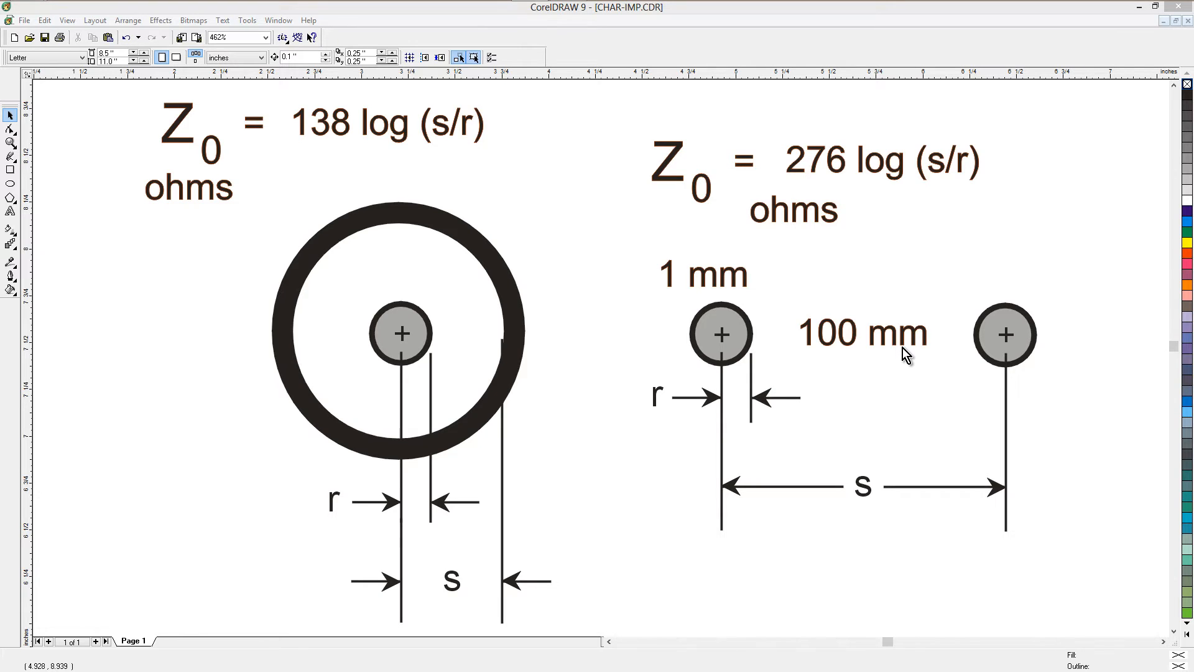
mouse_move(882, 346)
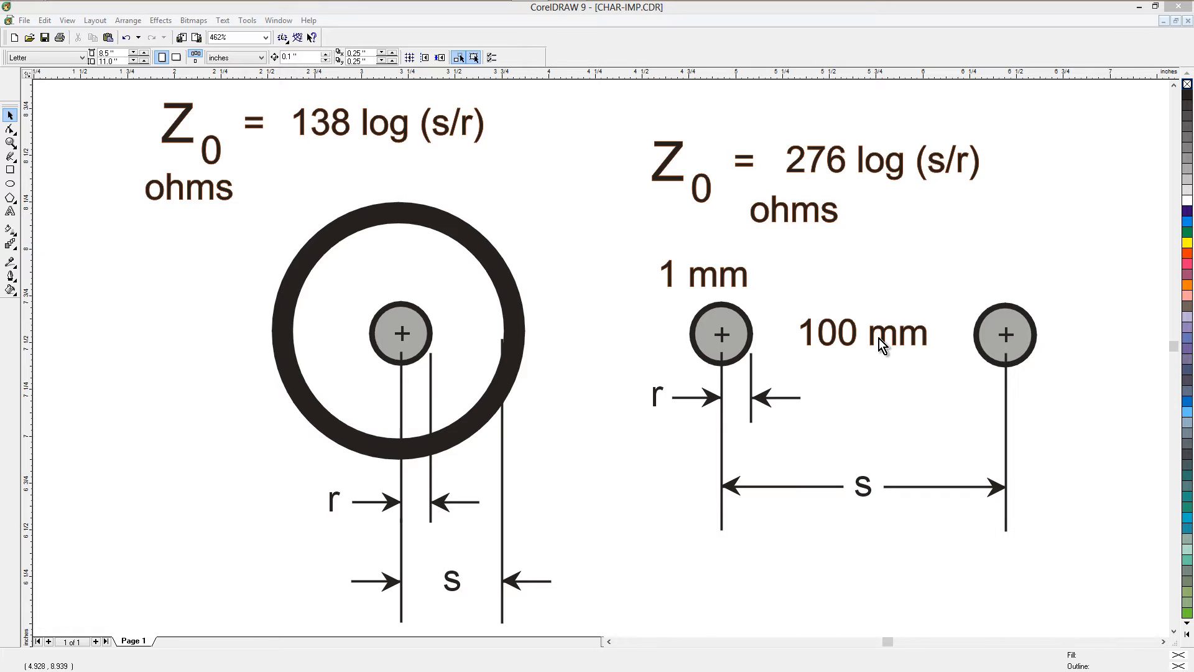
mouse_move(472, 8)
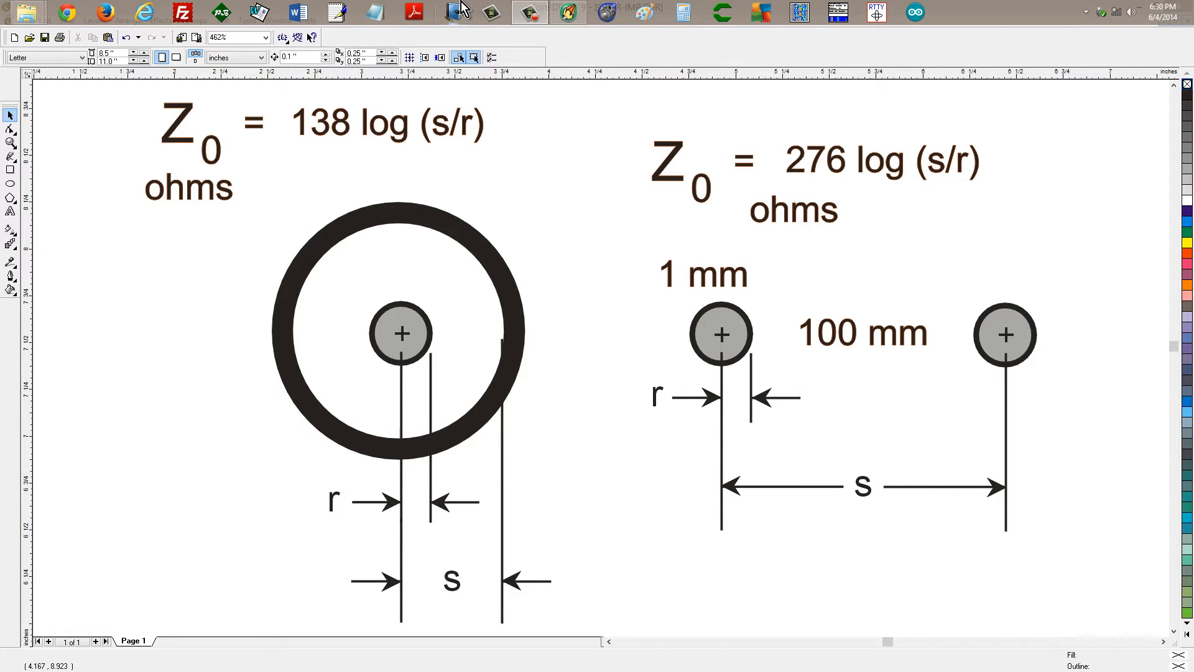
Evaluate log(100) in Calculator, getting 2, then clear the display.
click(722, 13)
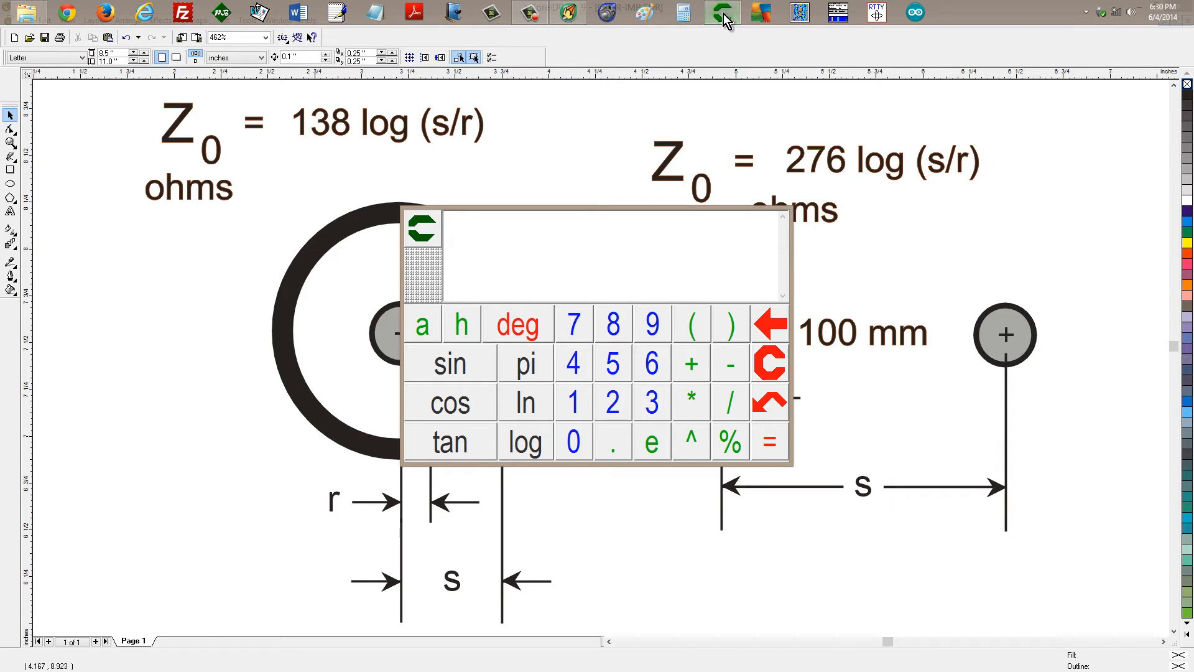
click(722, 13)
text(log(100))
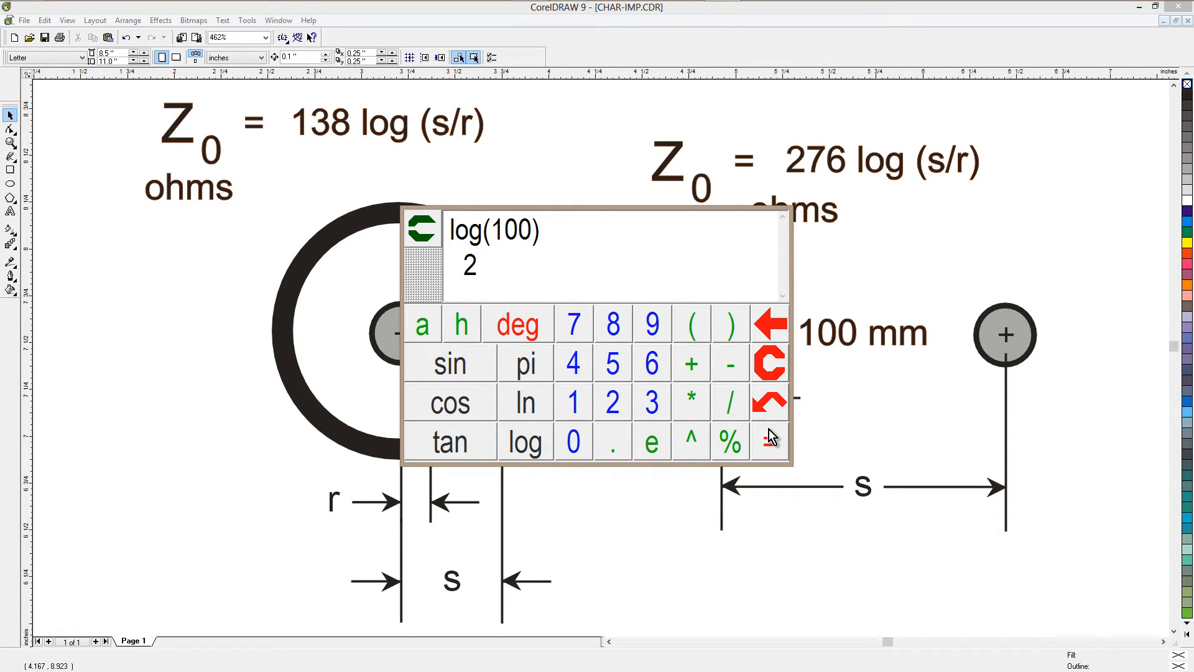
click(770, 363)
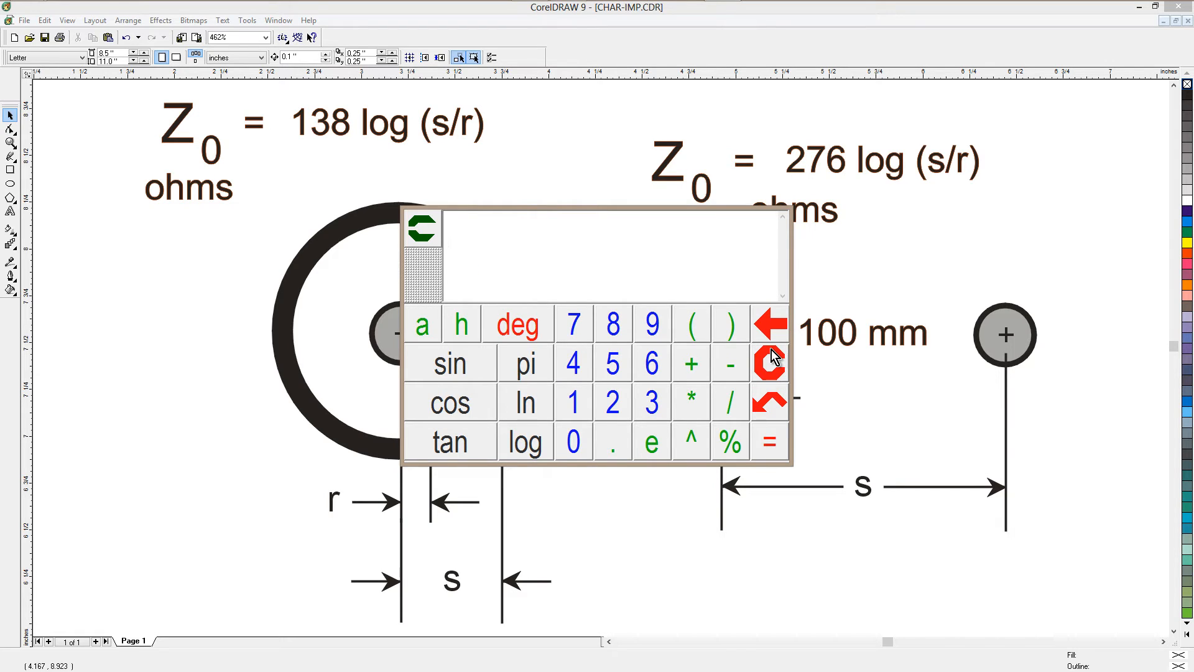
mouse_move(427, 240)
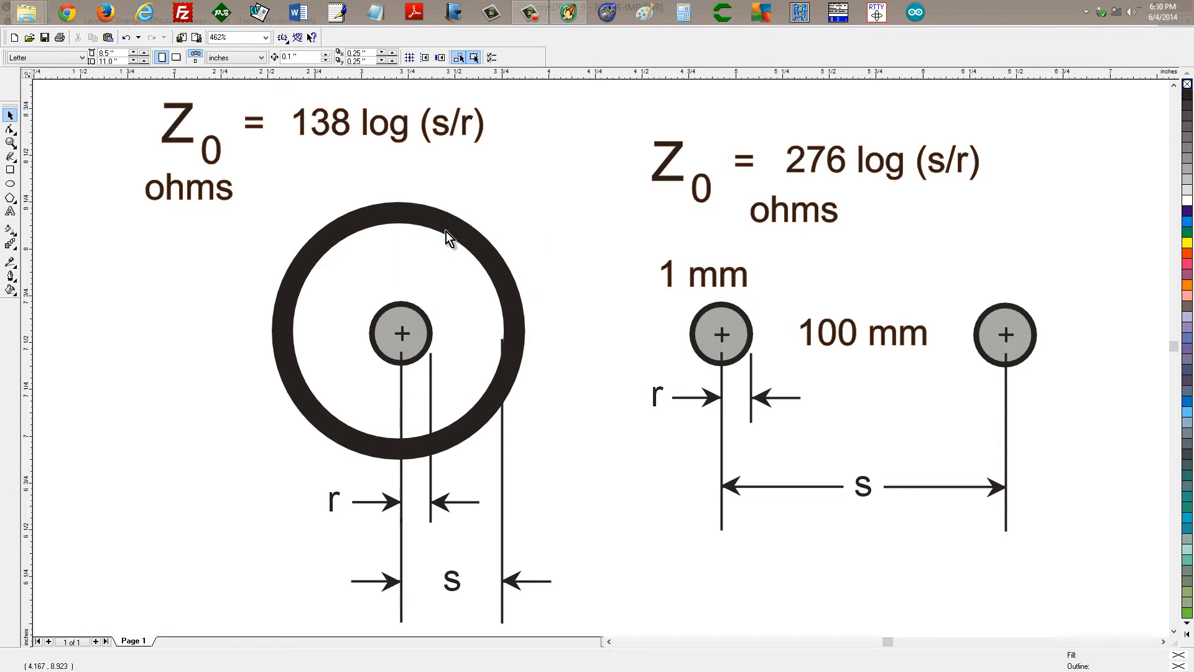
mouse_move(433, 6)
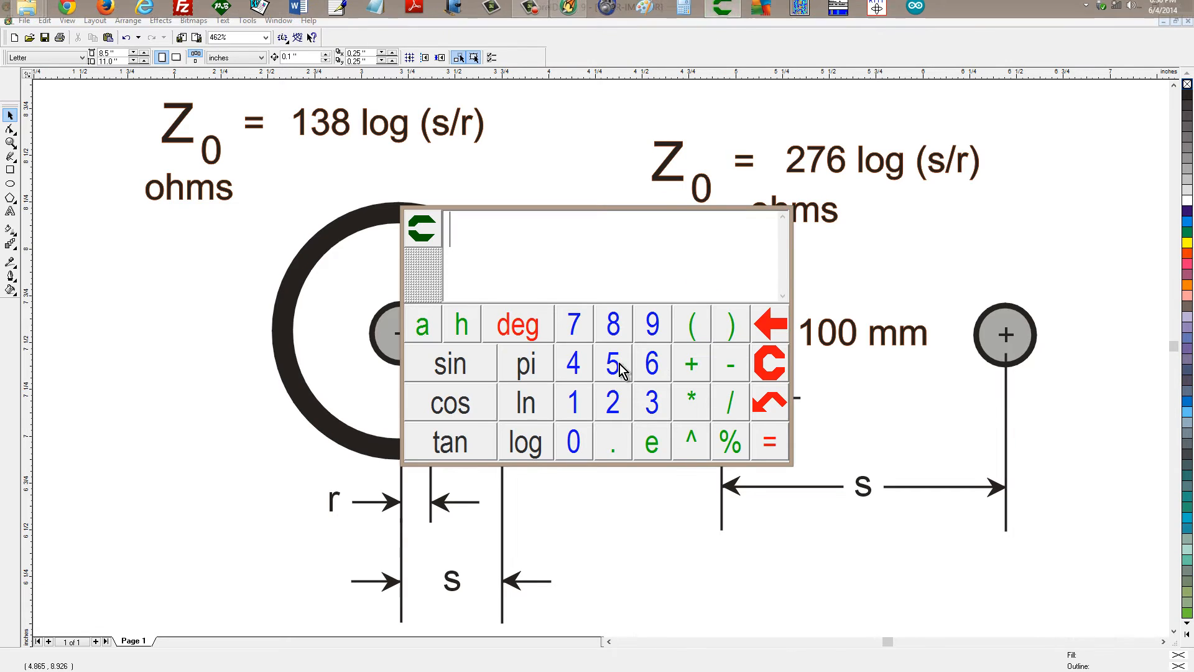
Multiply 276 by 2 in Calculator to get 552, then clear the result.
click(613, 402)
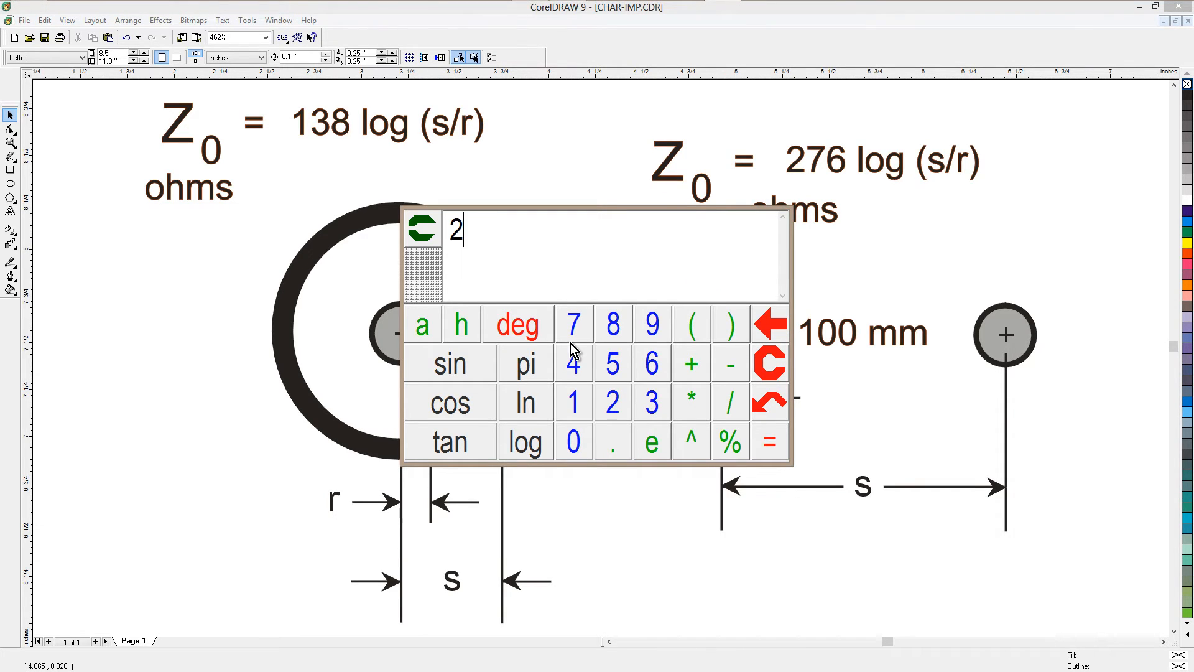
click(690, 402)
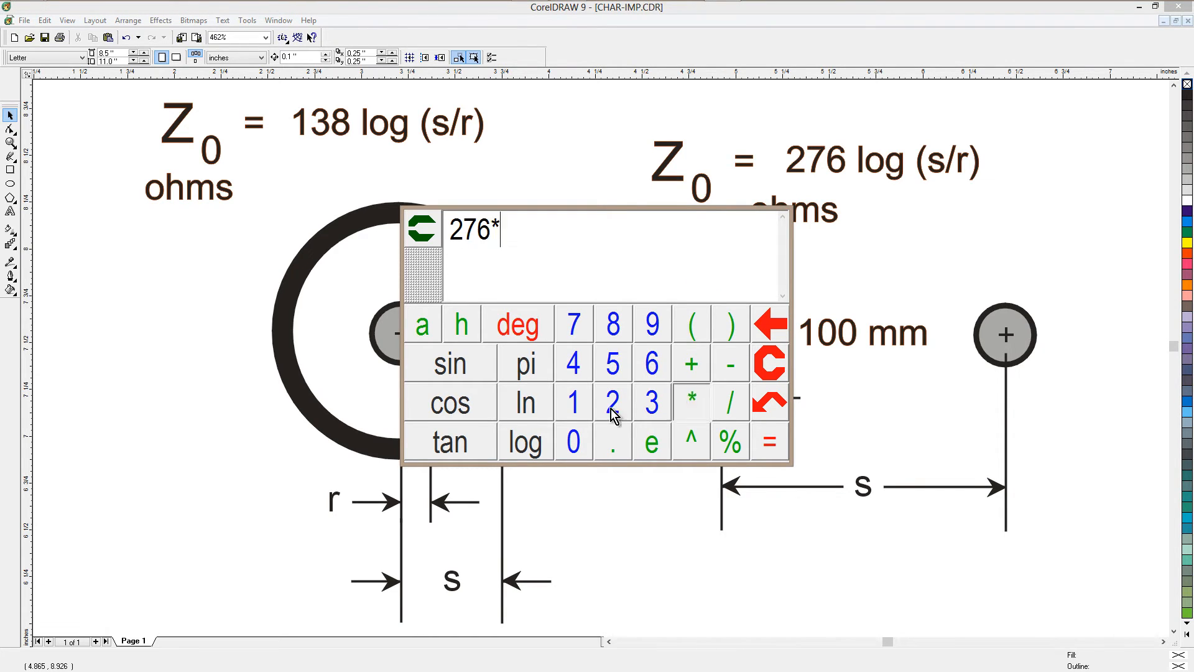
click(769, 442)
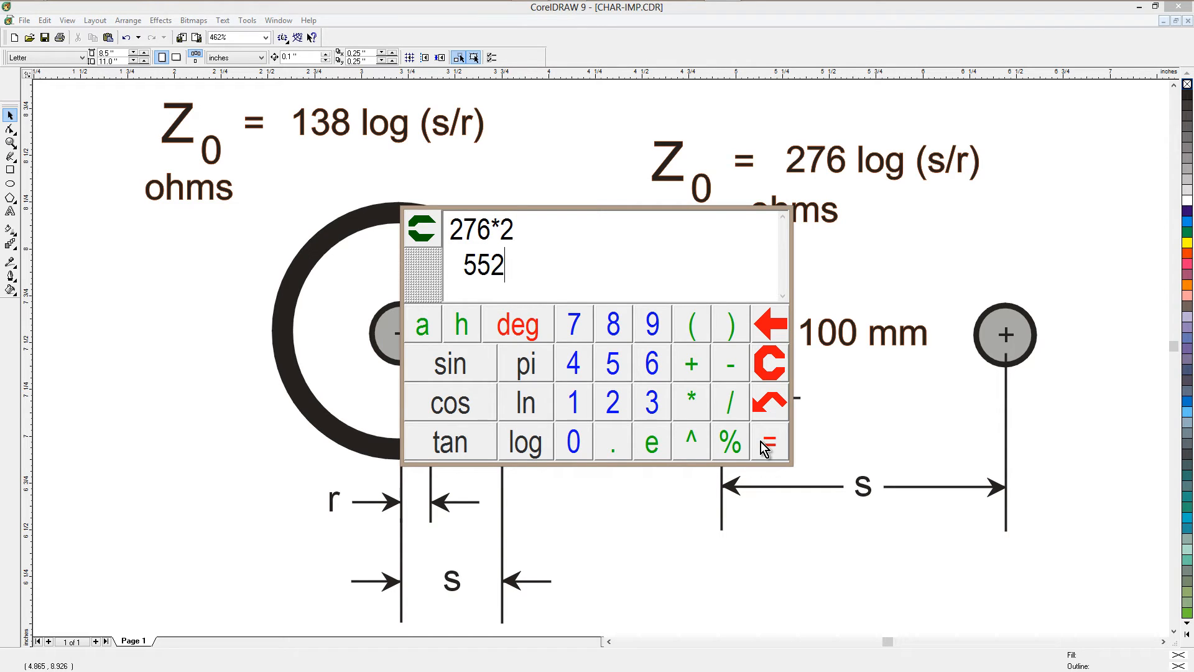
mouse_move(784, 380)
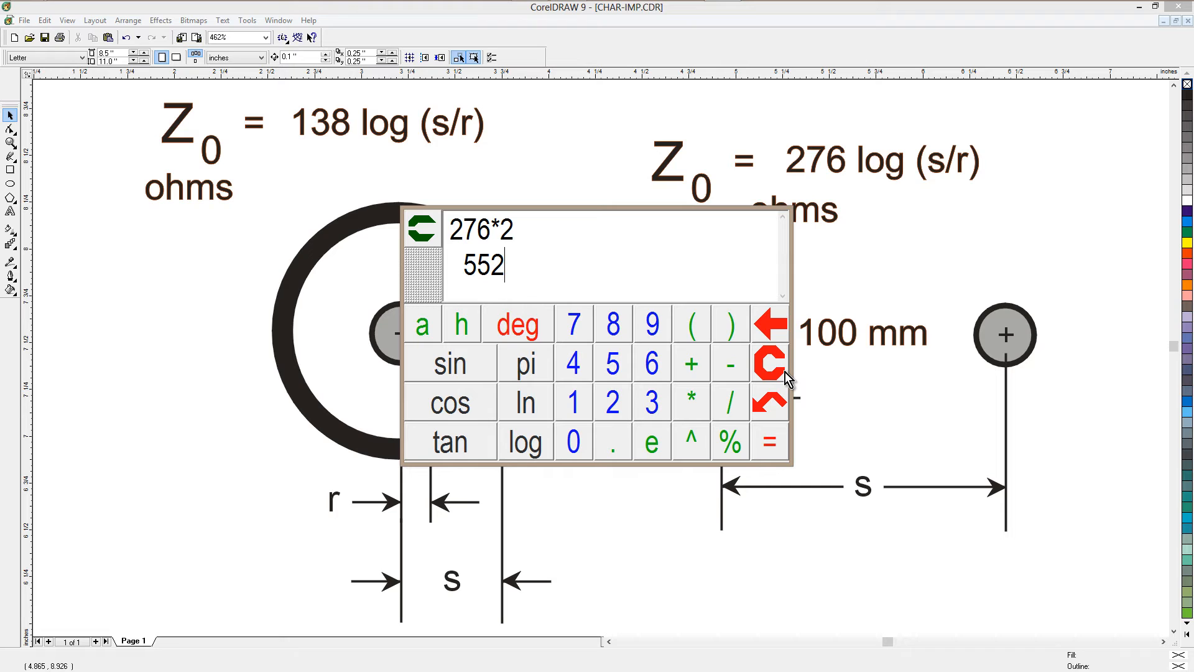
click(420, 228)
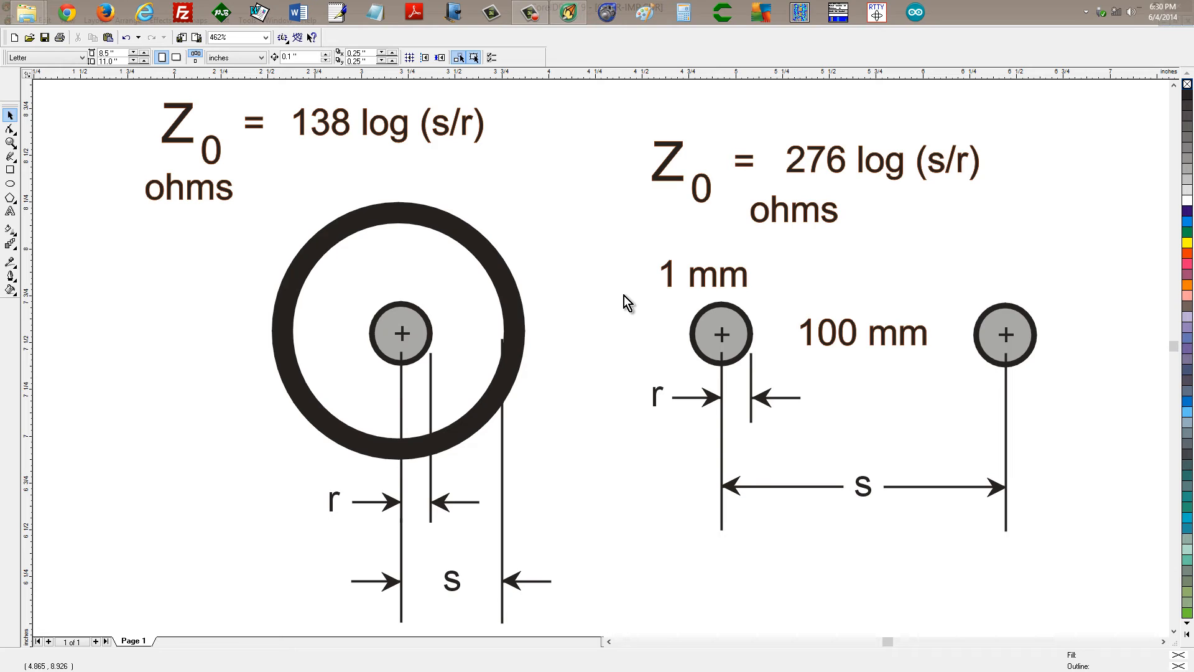
mouse_move(435, 571)
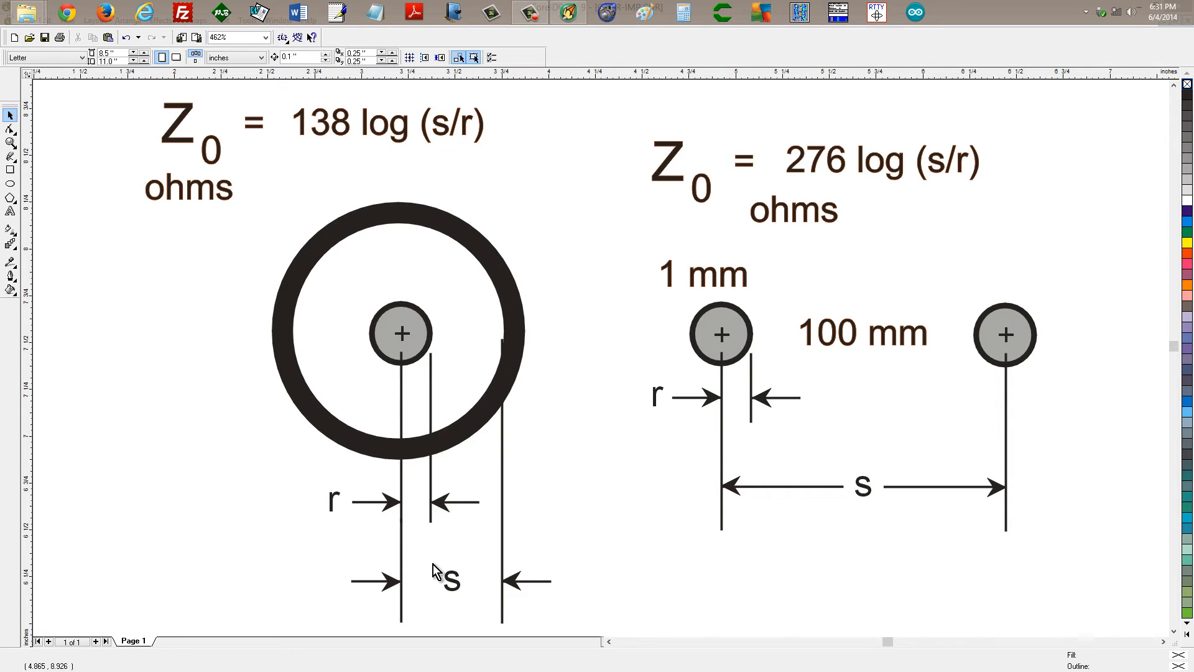
mouse_move(83, 255)
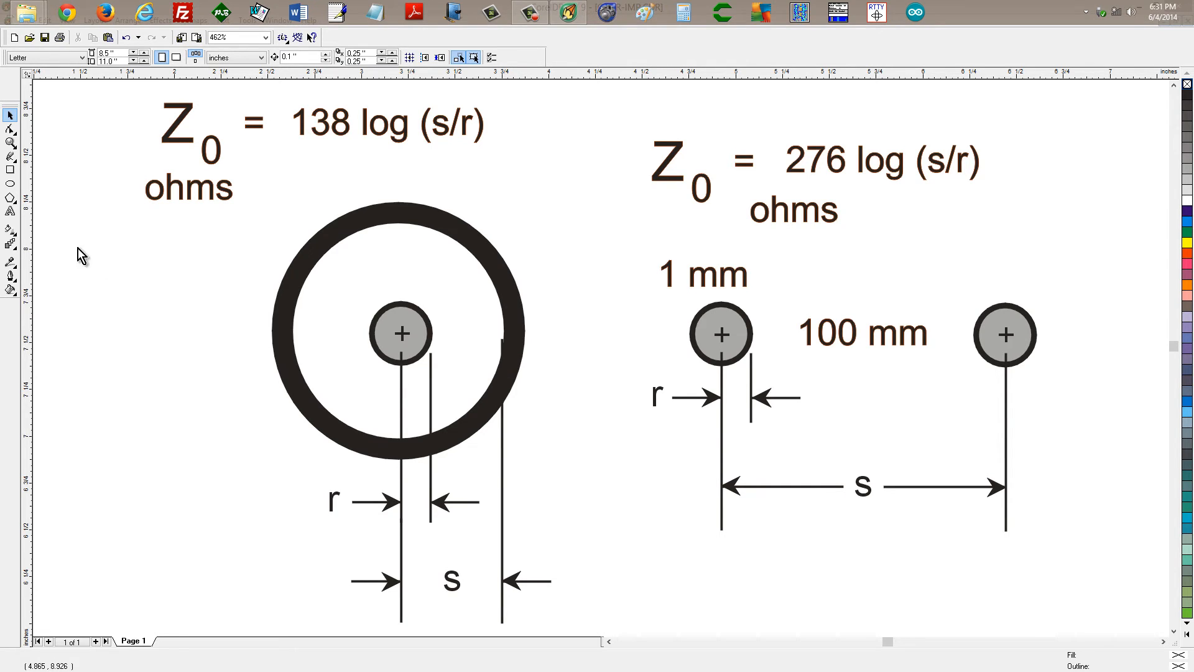
click(11, 211)
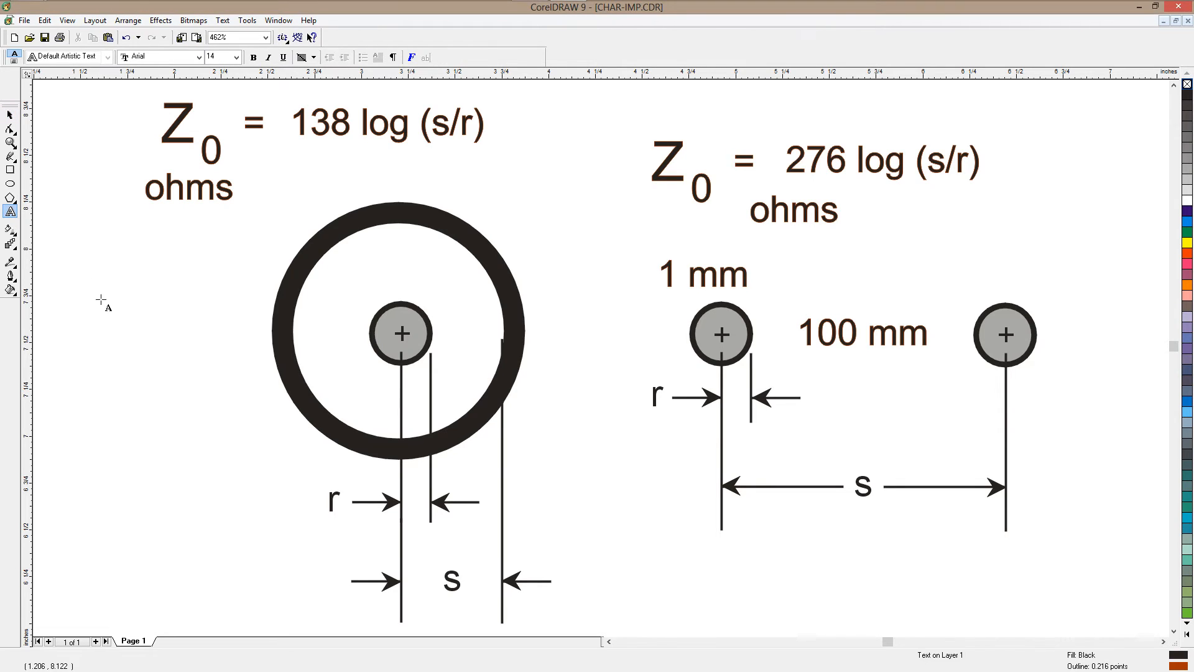
click(207, 486)
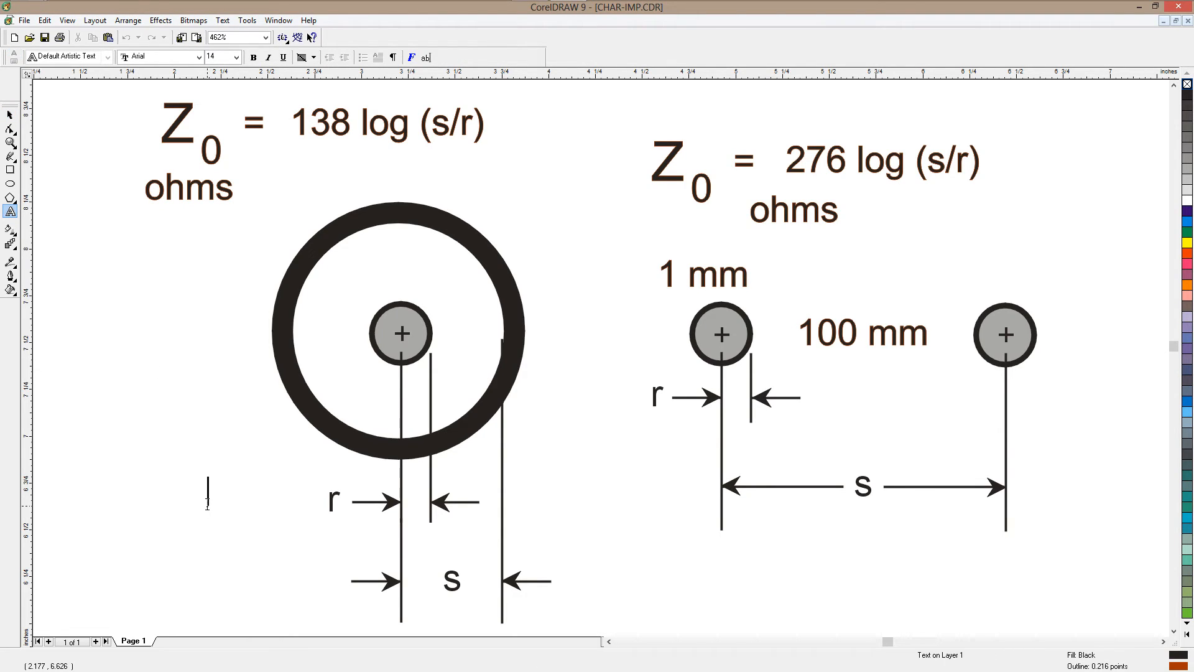
text(1 m)
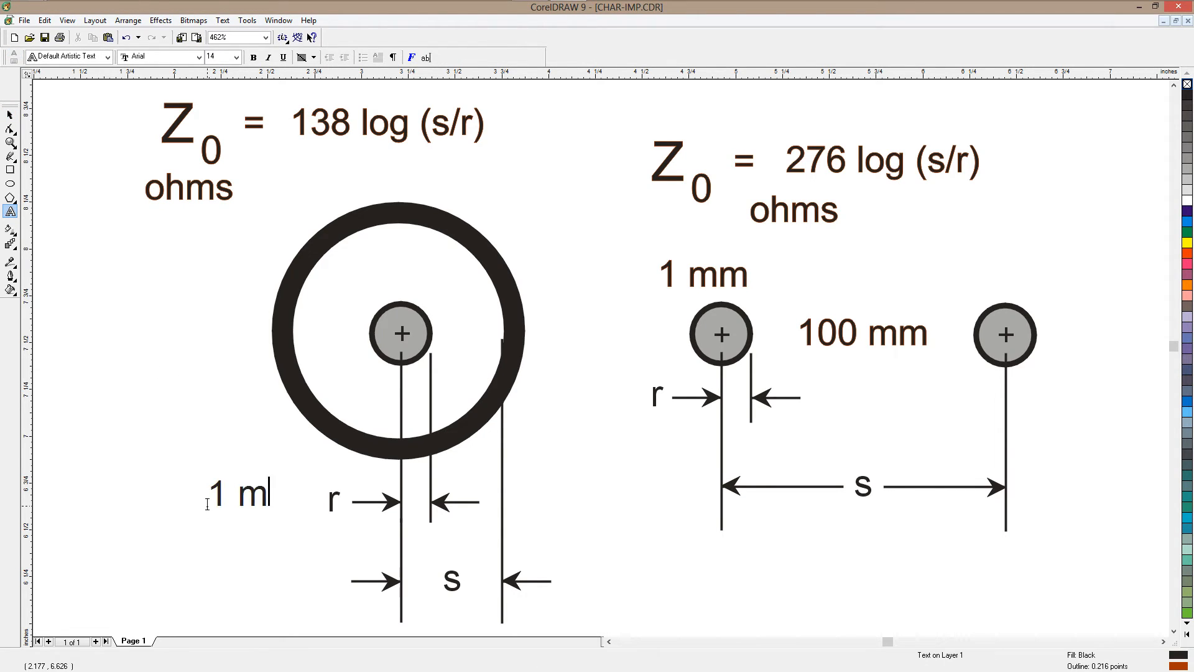
text(m)
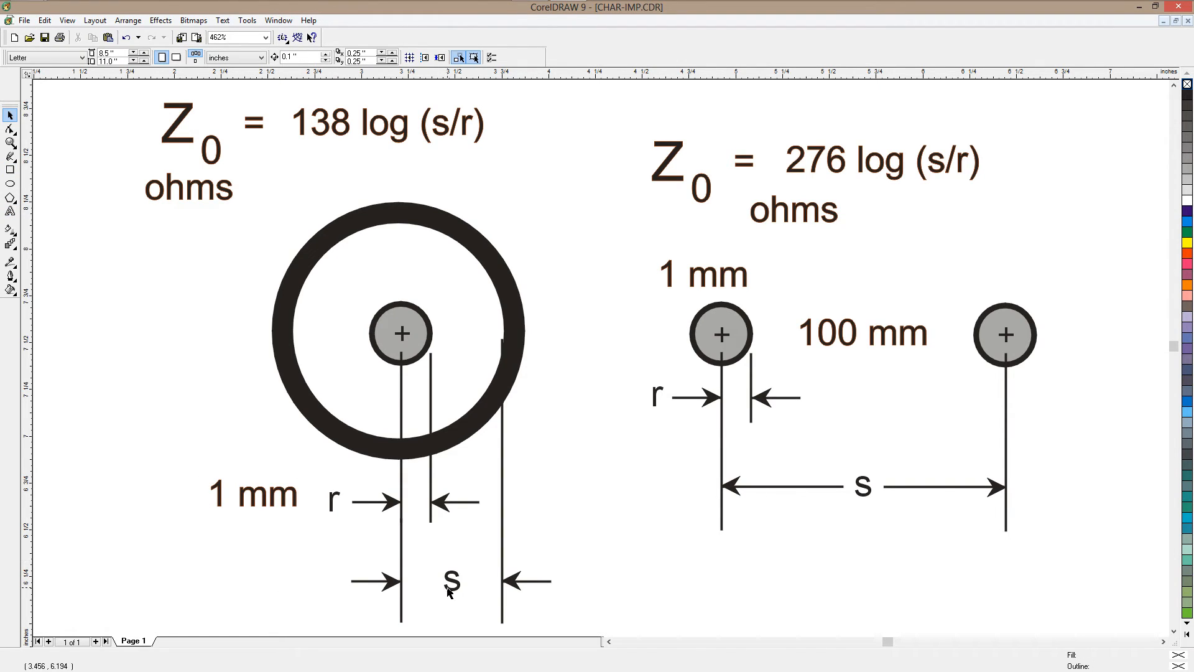
mouse_move(533, 339)
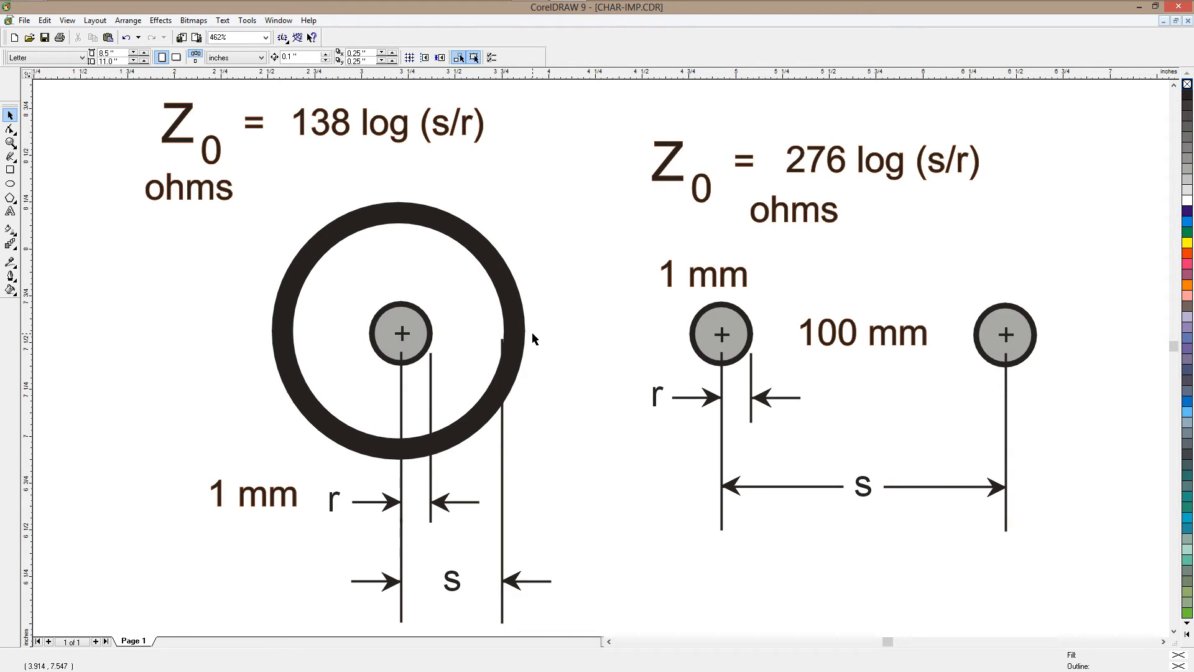
mouse_move(532, 342)
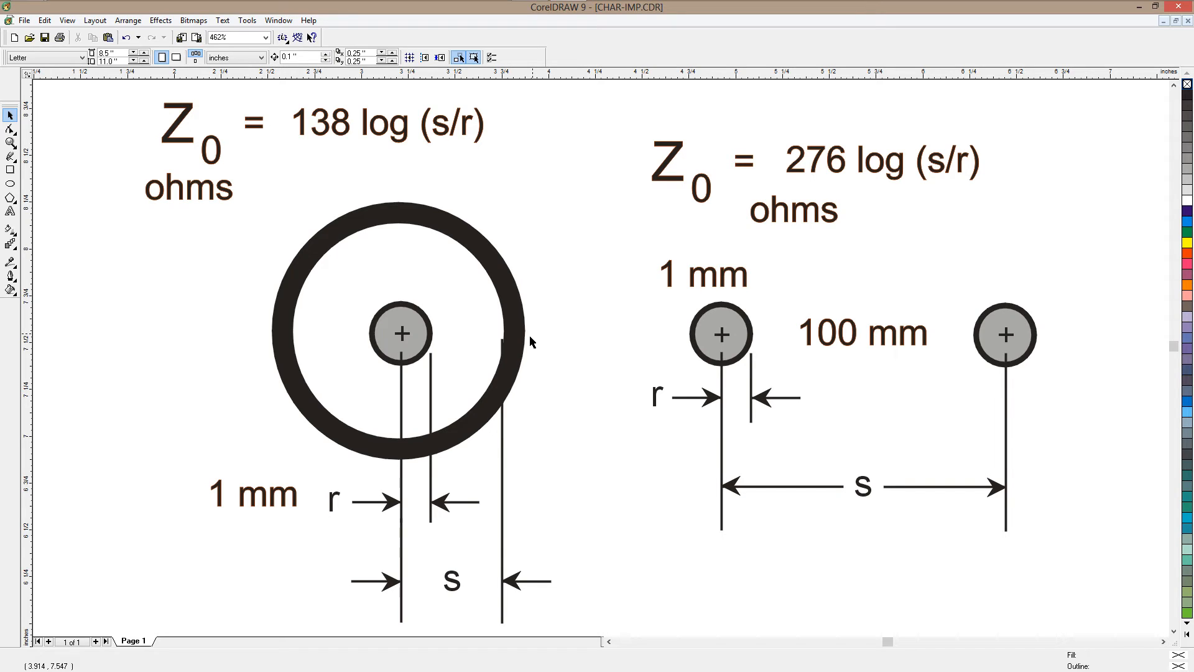
mouse_move(509, 344)
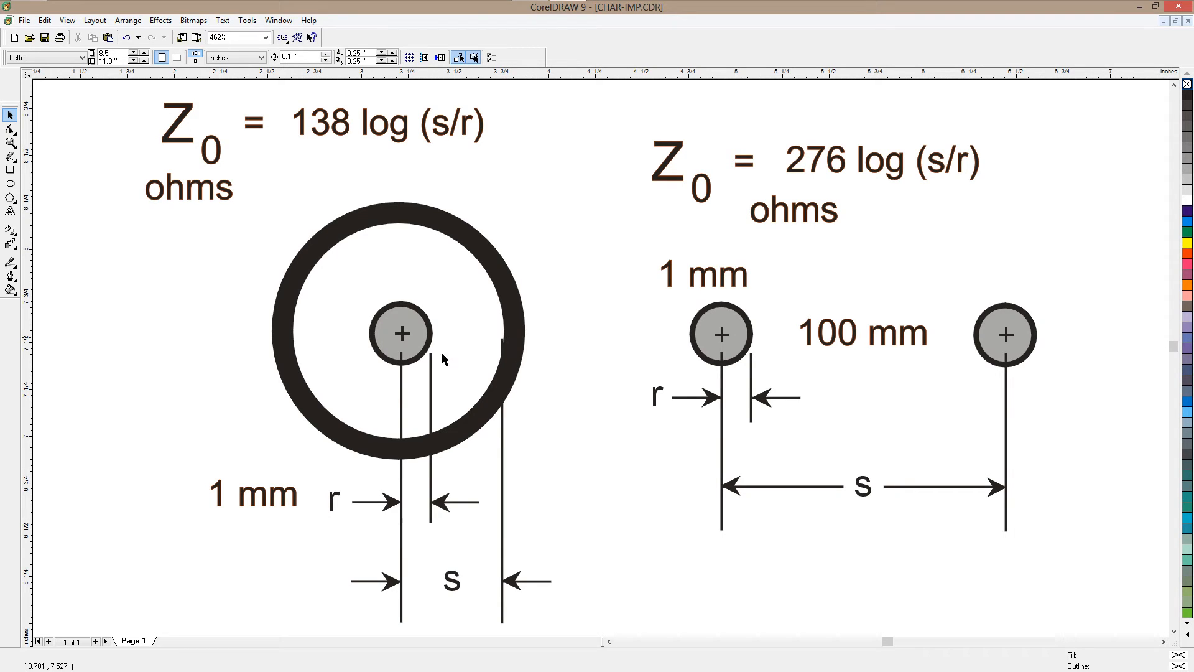
click(11, 211)
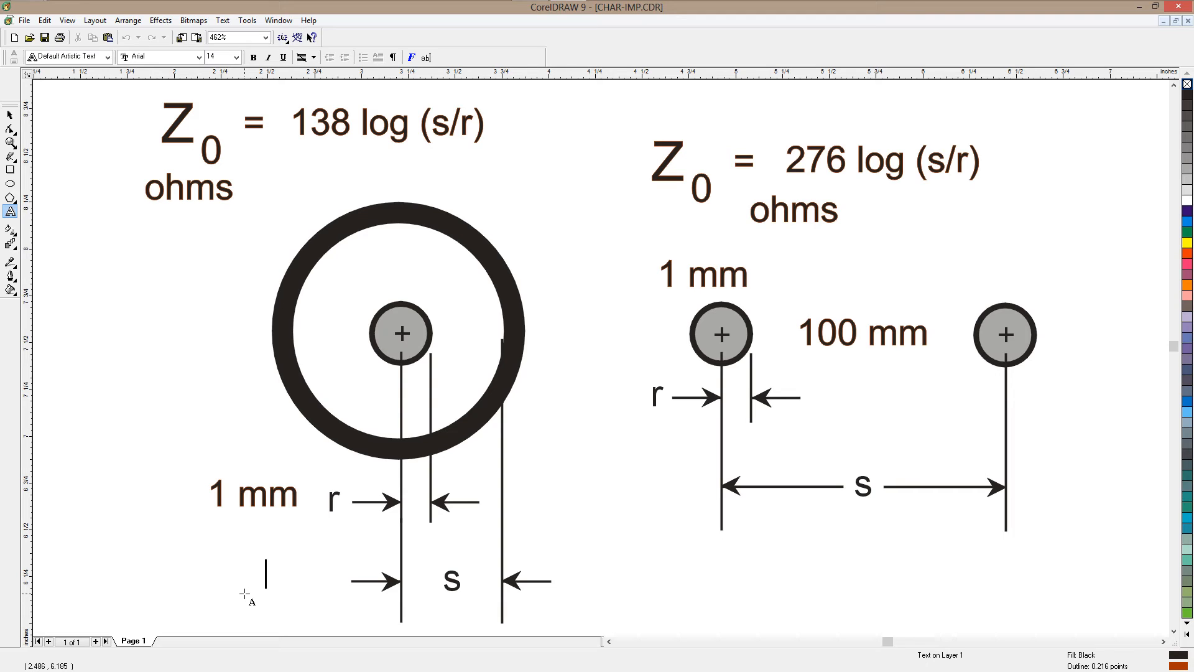
Type the label '12 mm' left of the lower s dimension arrows.
text(1)
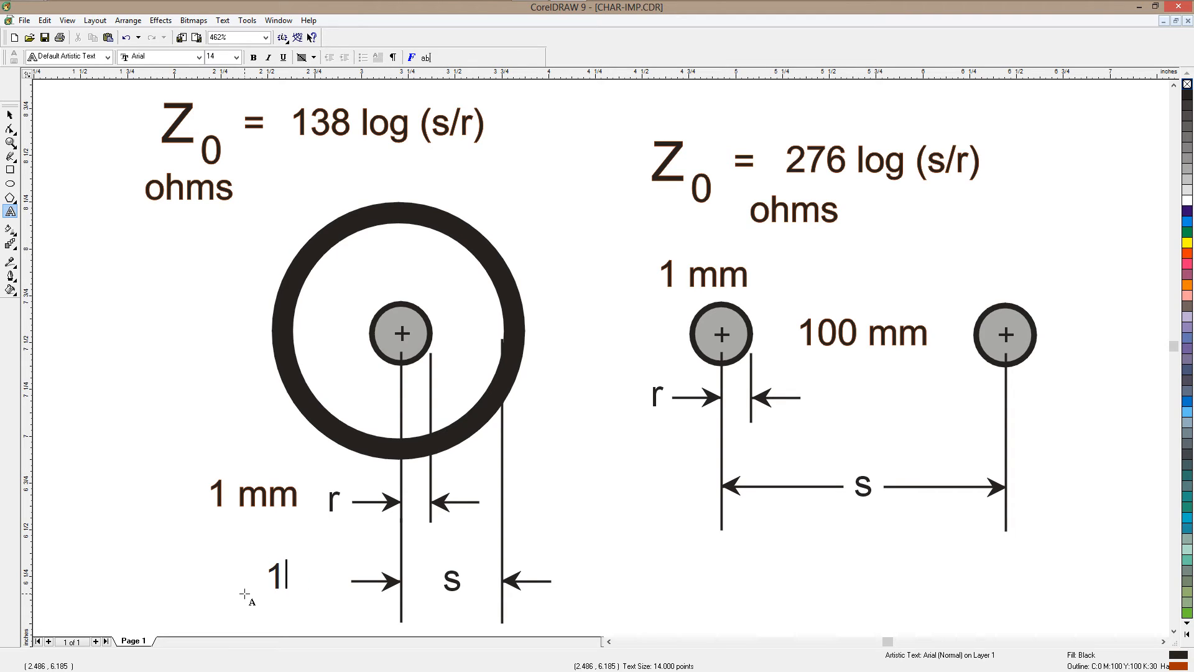
text(2)
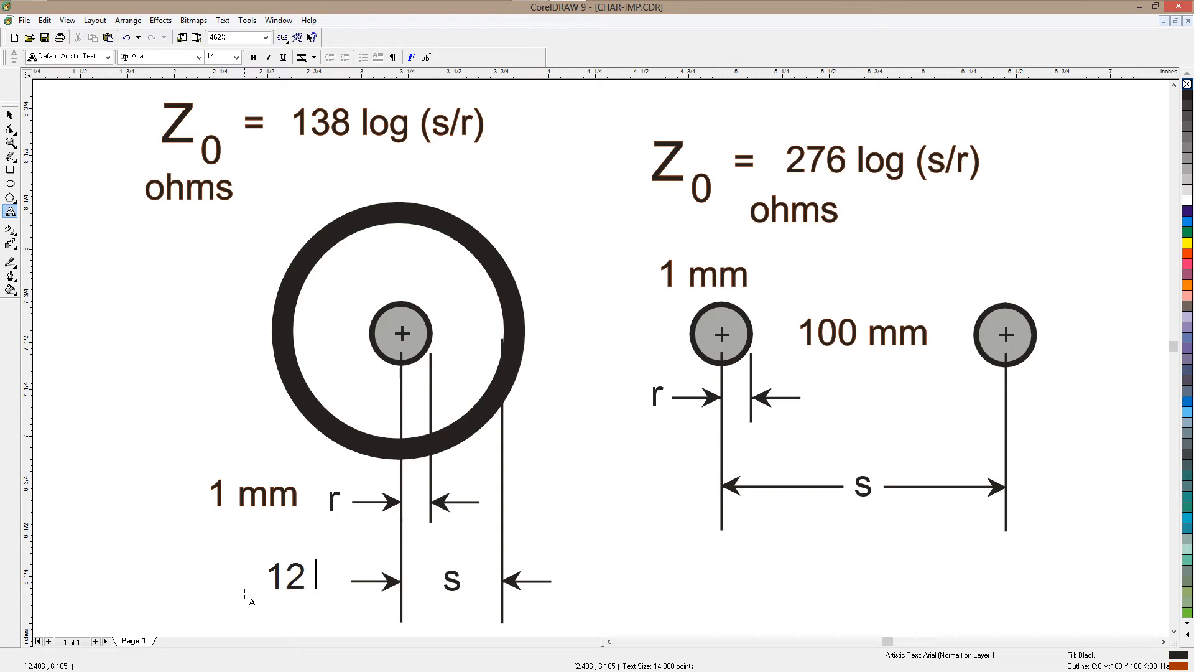
text(mm)
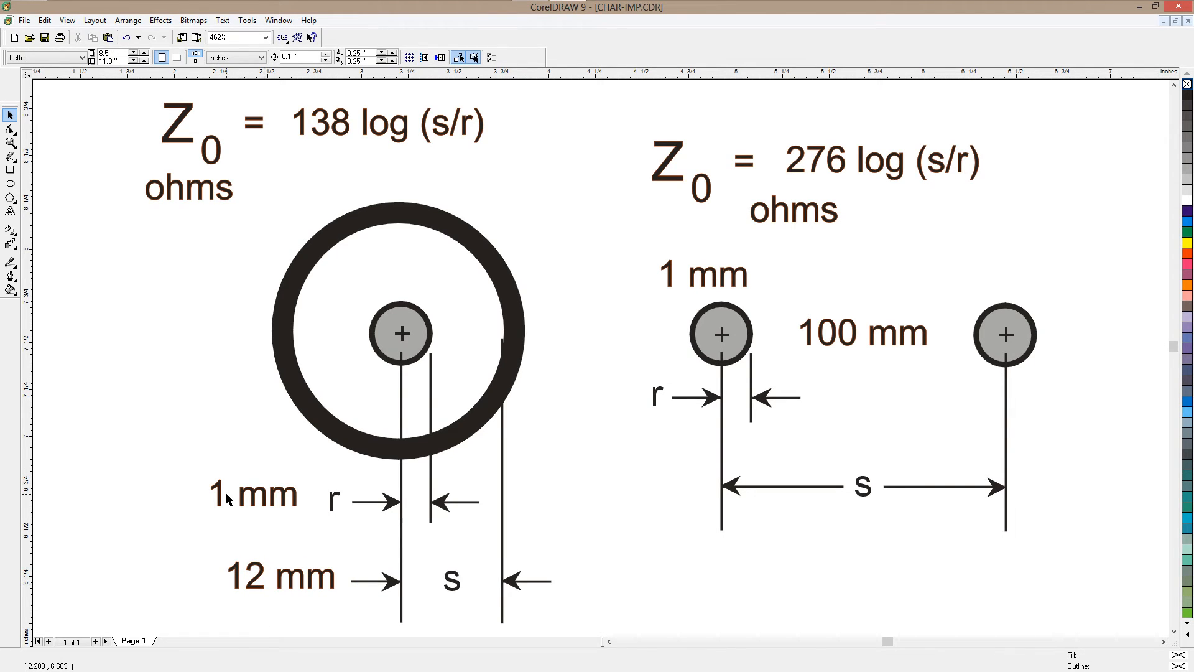
mouse_move(497, 161)
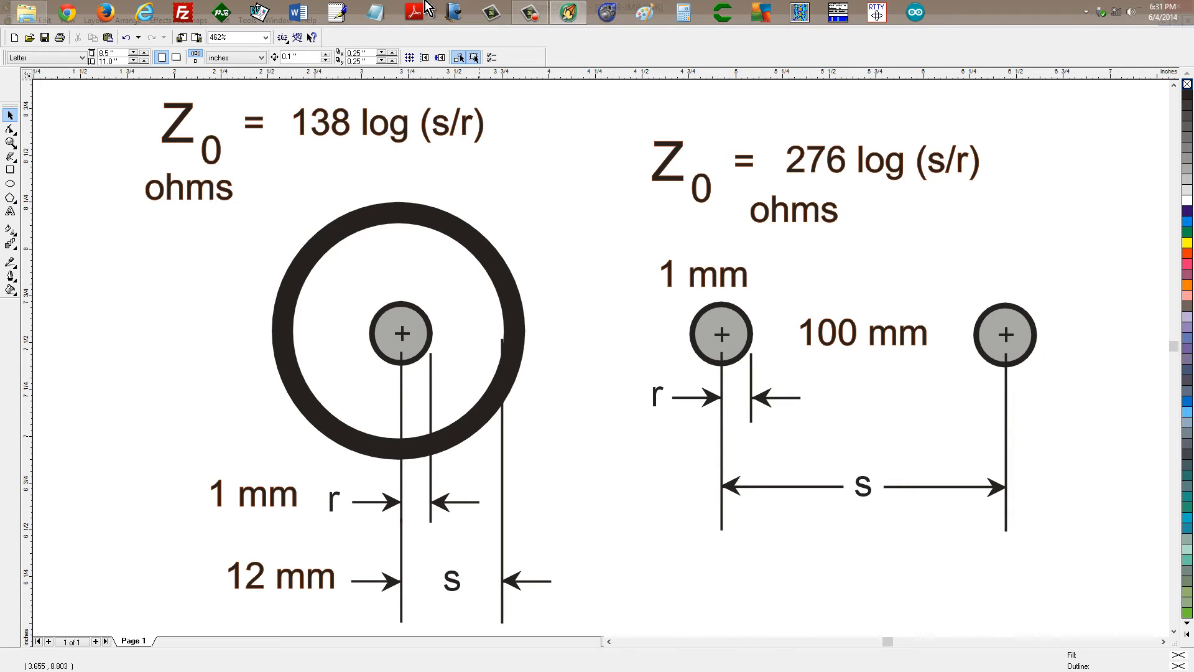
Compute log(12) × 138 ≈ 148.93 ohms in Calculator, then close it.
click(721, 12)
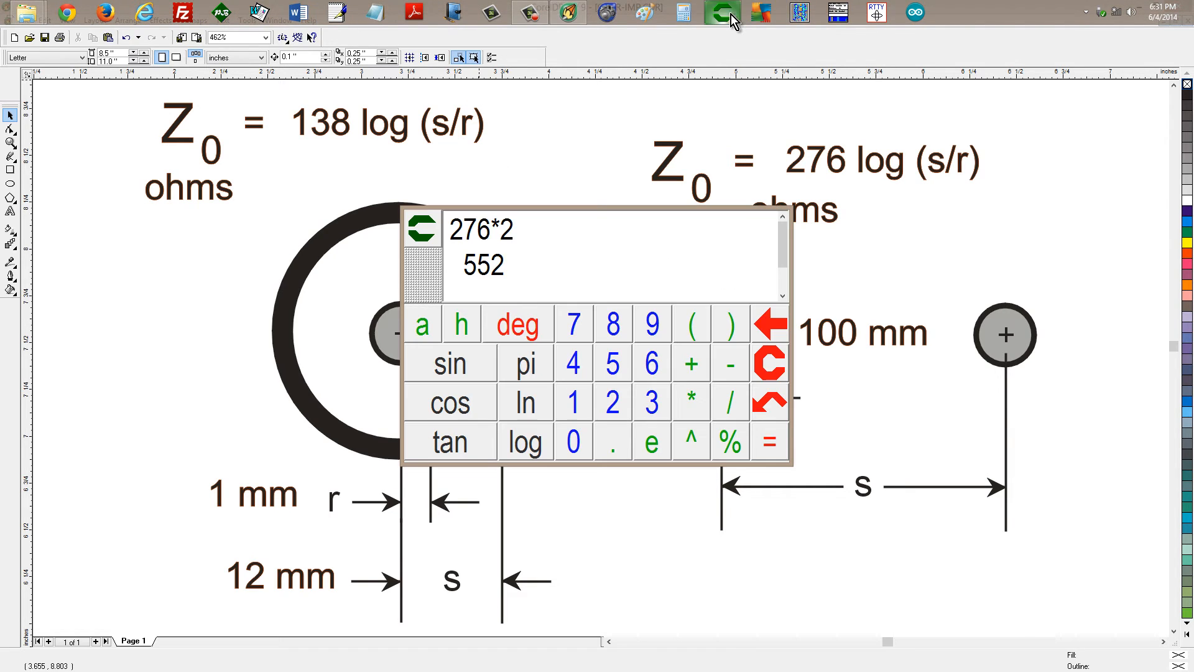
click(523, 442)
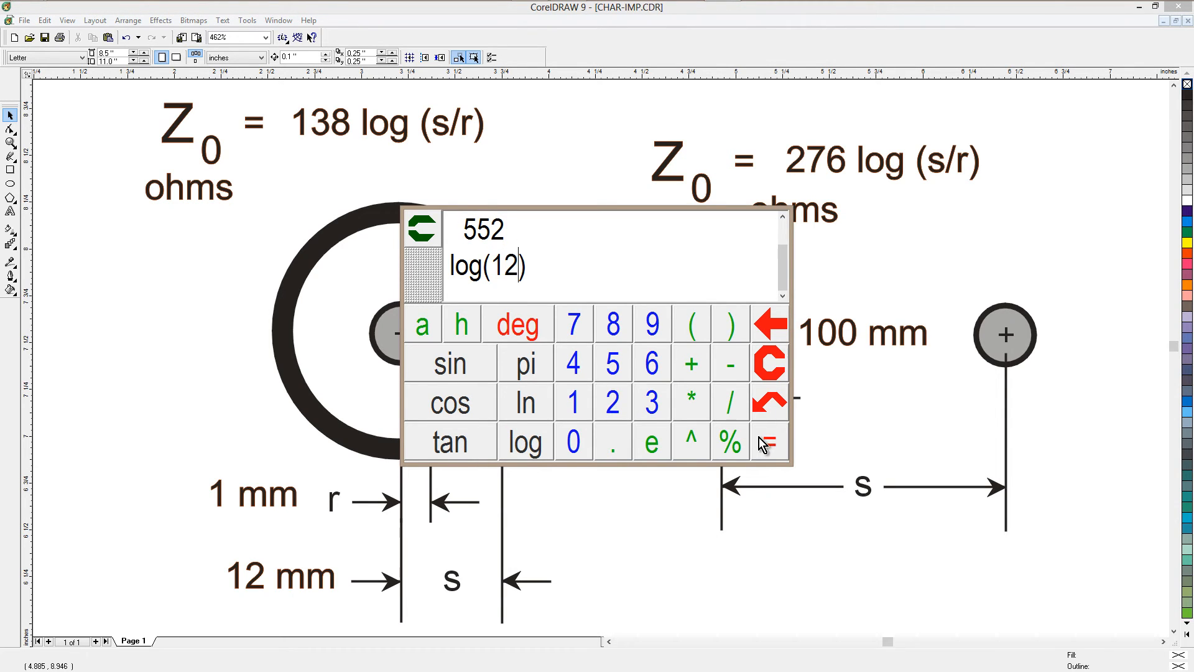
click(769, 441)
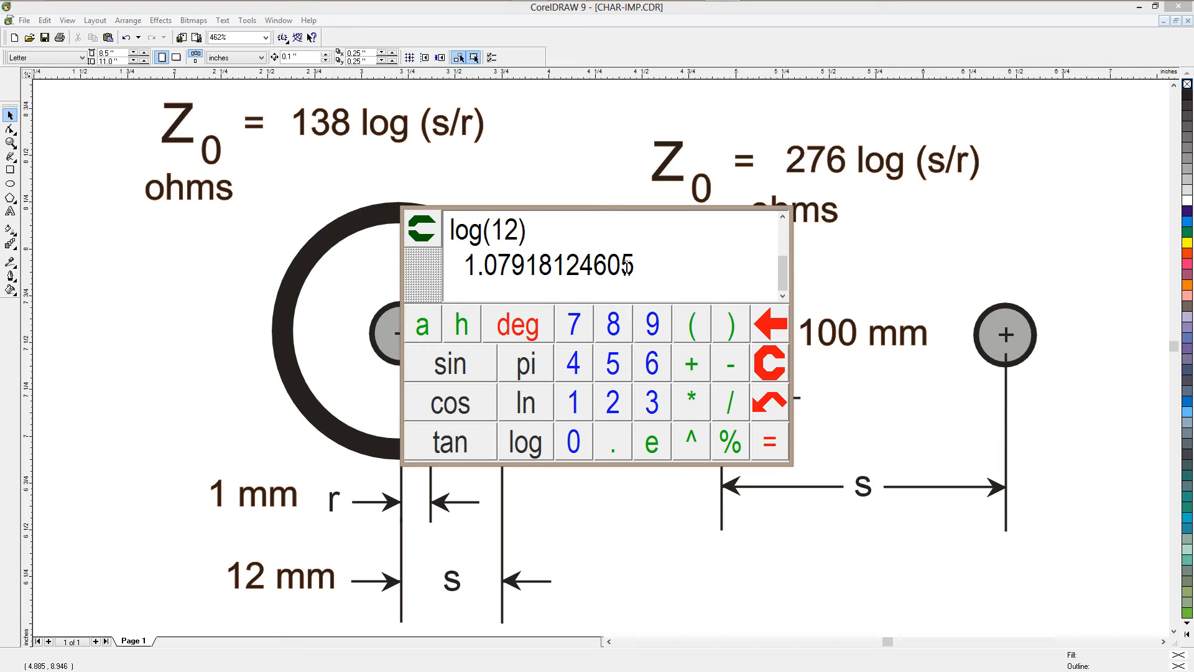
mouse_move(697, 411)
text(*138)
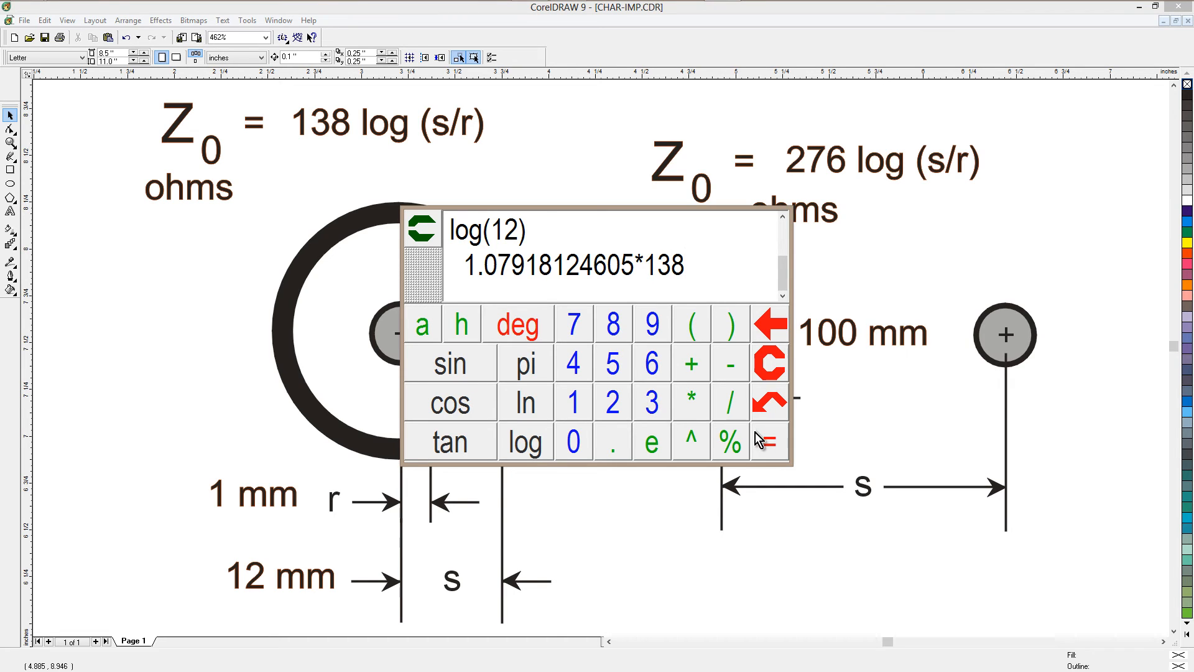
click(769, 440)
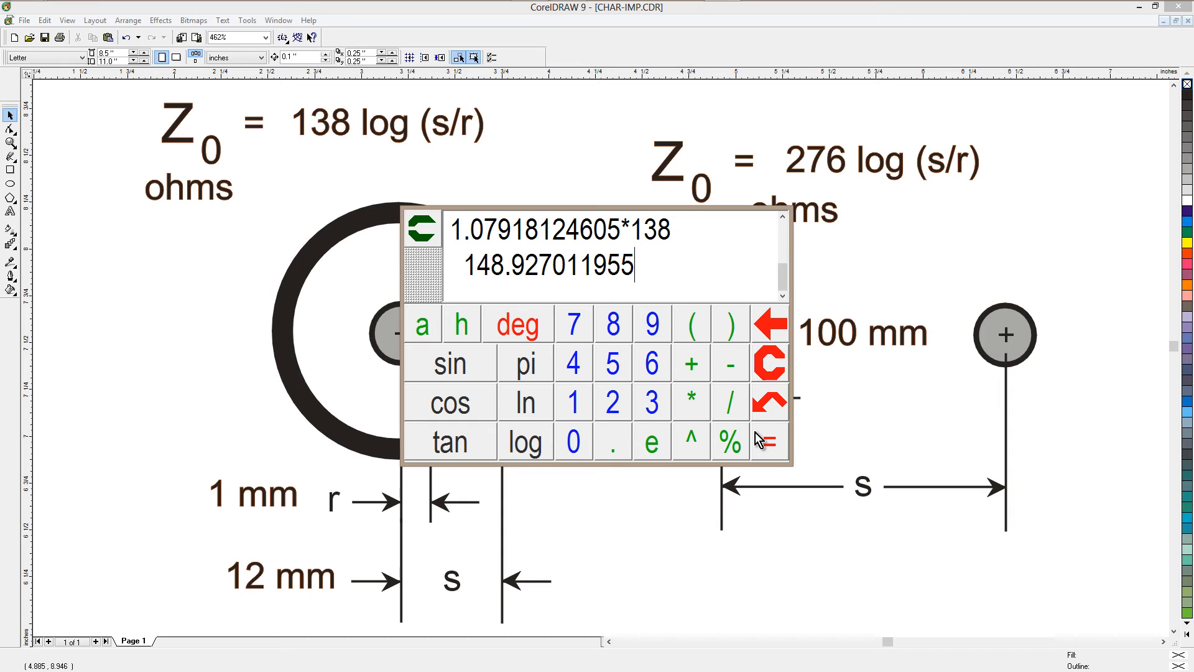
mouse_move(758, 438)
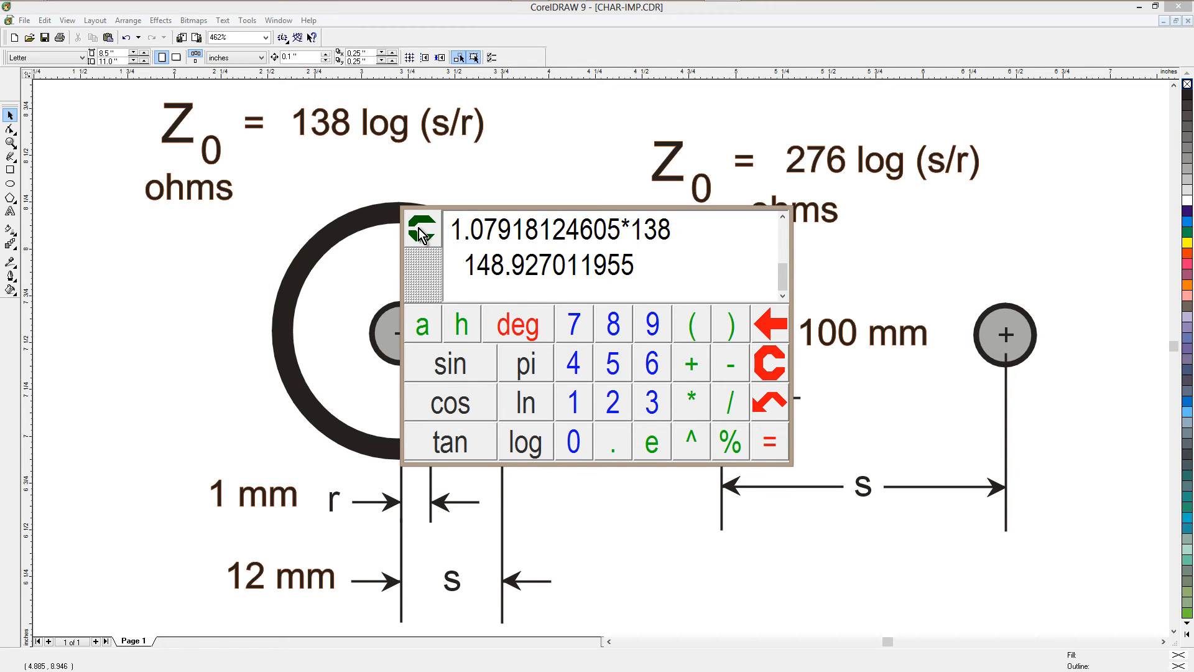
click(424, 225)
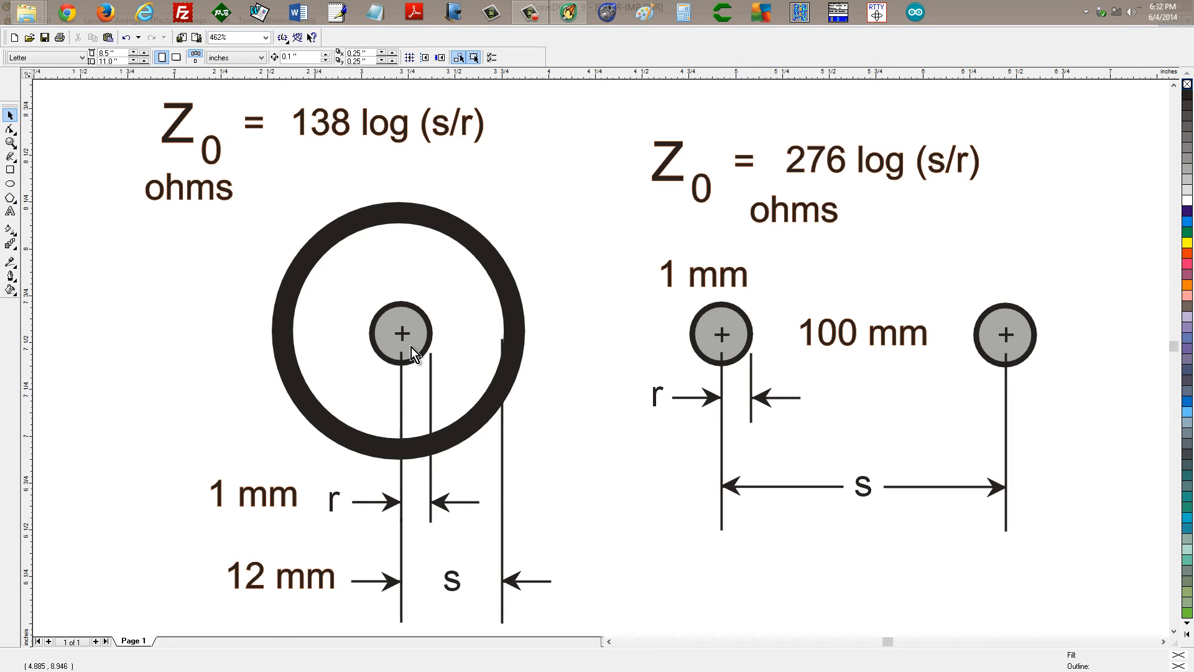
mouse_move(495, 362)
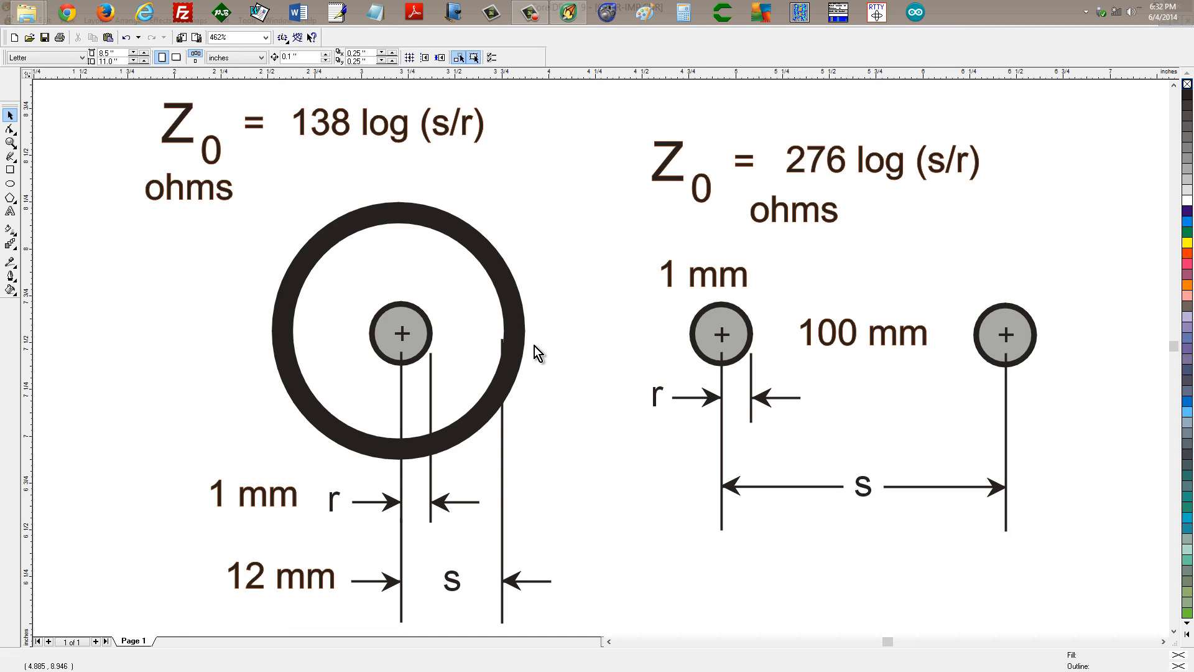
mouse_move(561, 347)
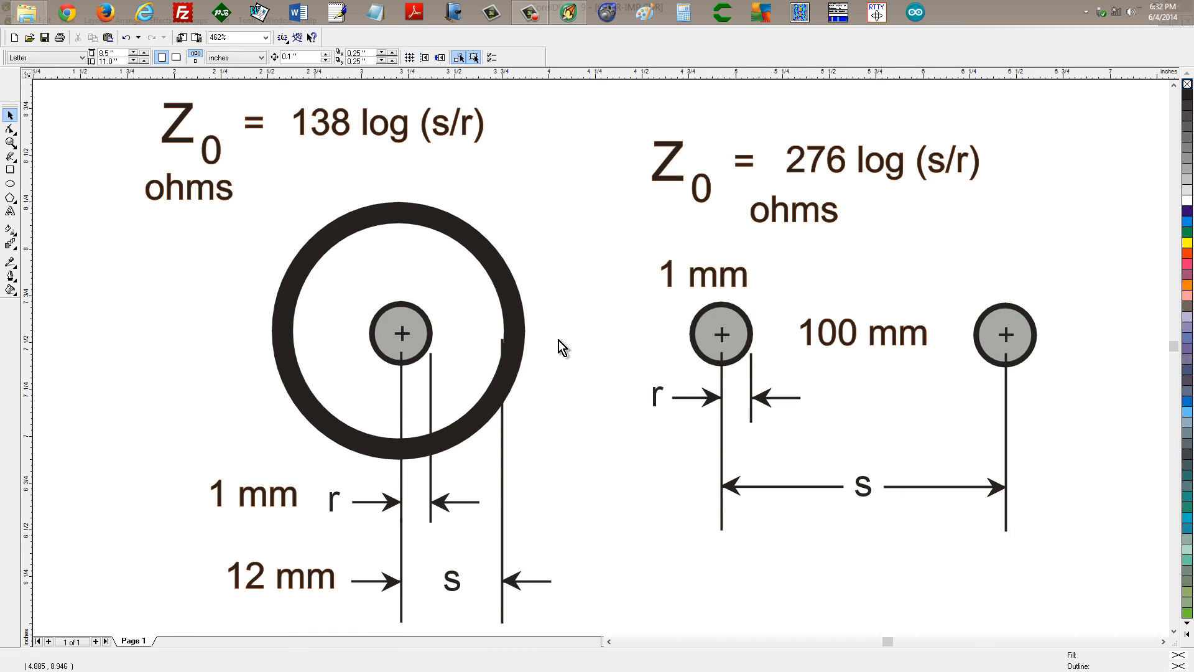
mouse_move(702, 338)
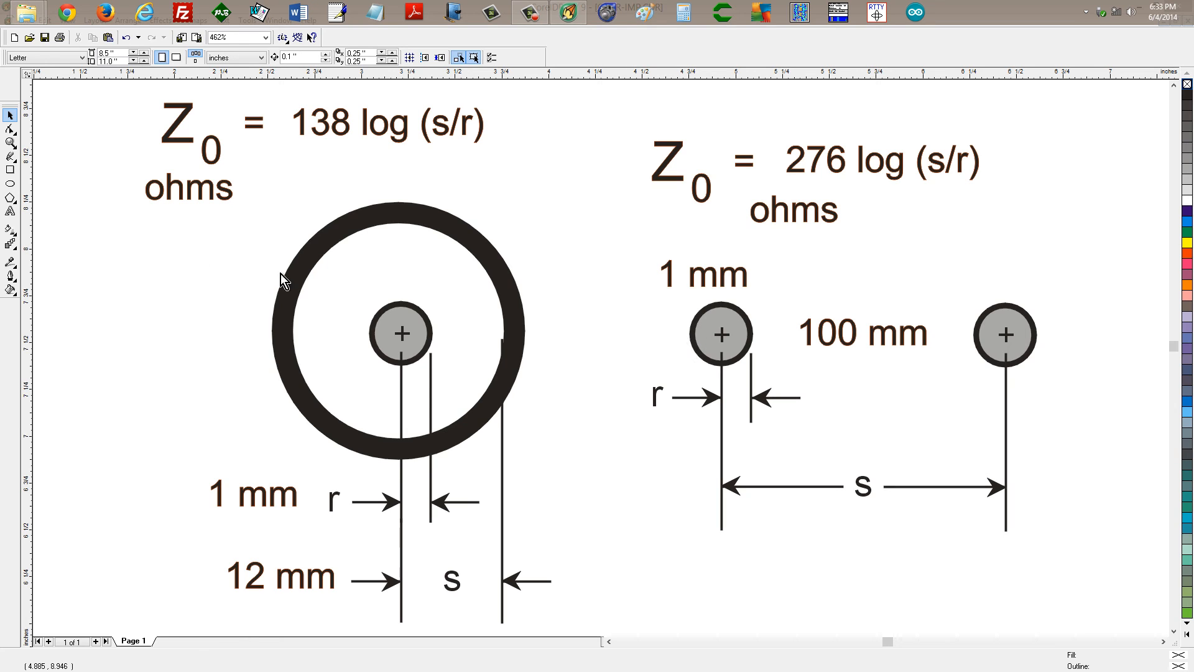
Type 'W1GV' below the two-wire diagram and drag it under the s dimension.
click(10, 211)
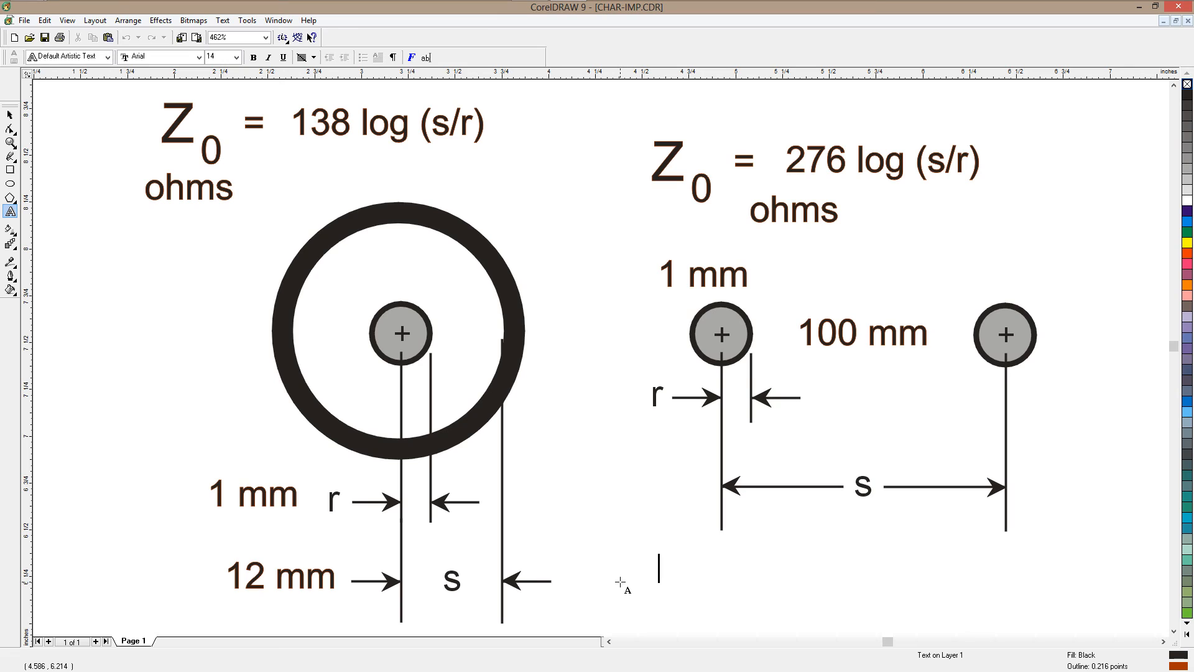
text(W1GV)
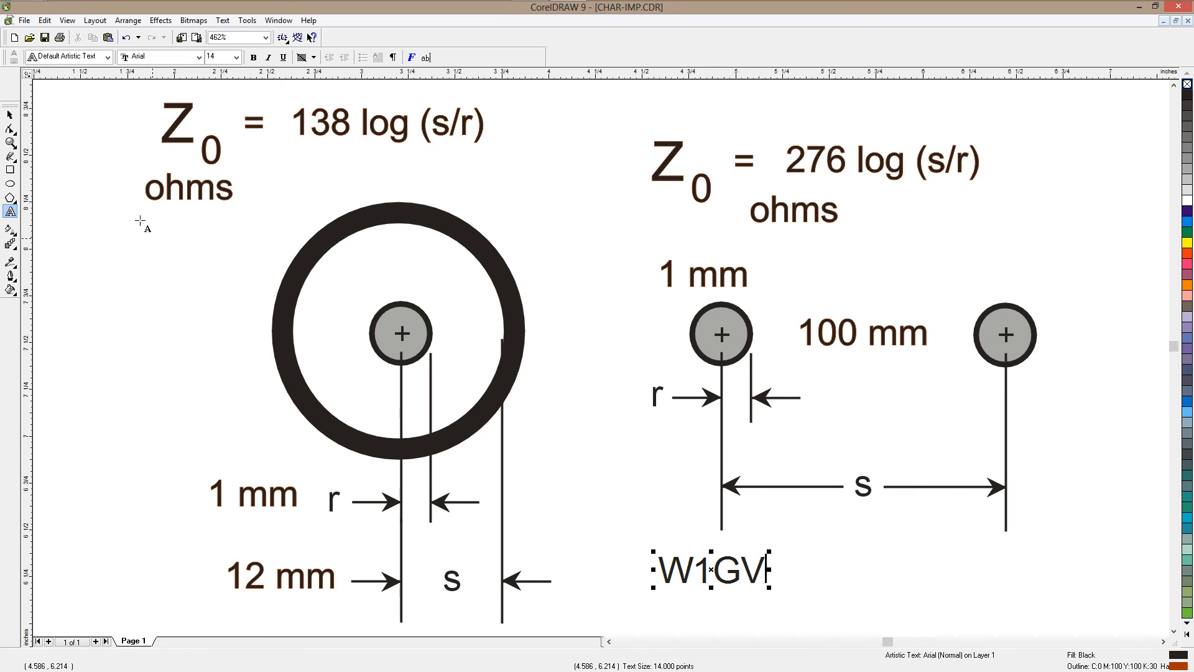
click(10, 115)
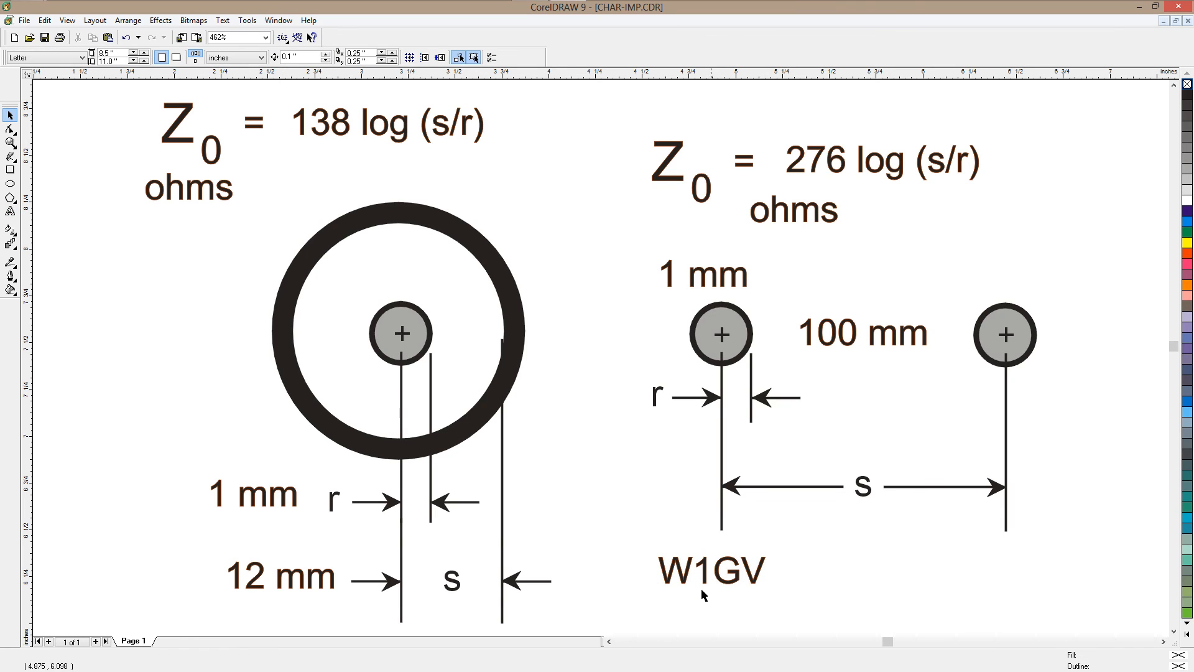
drag(712, 567, 857, 568)
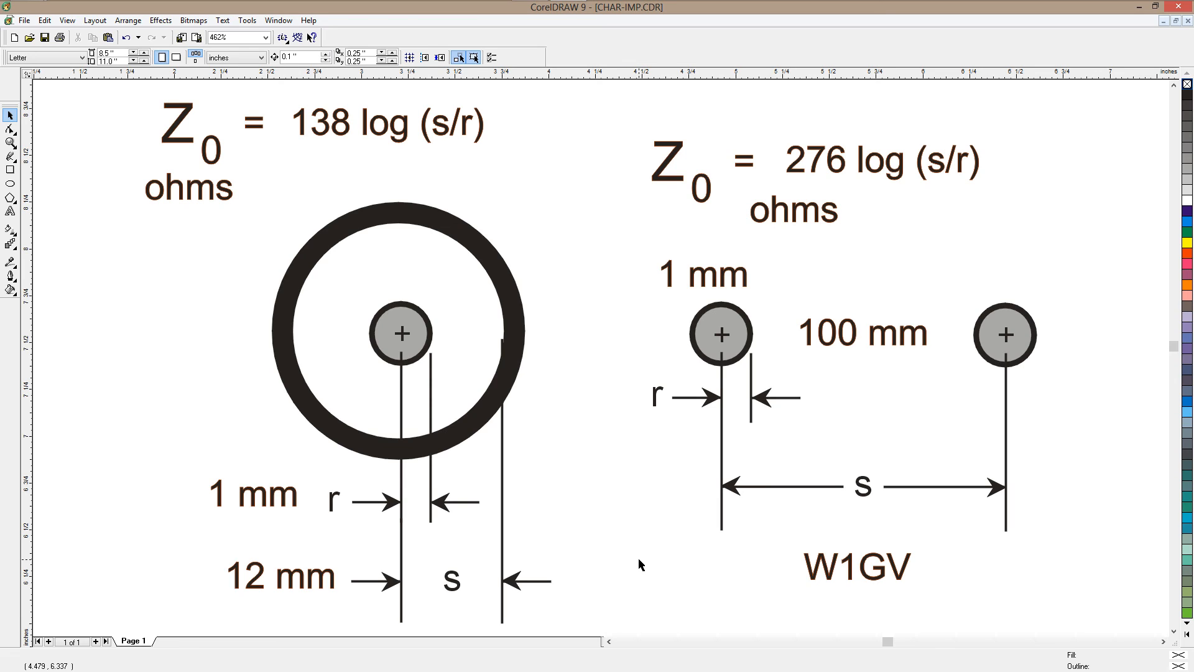
mouse_move(604, 540)
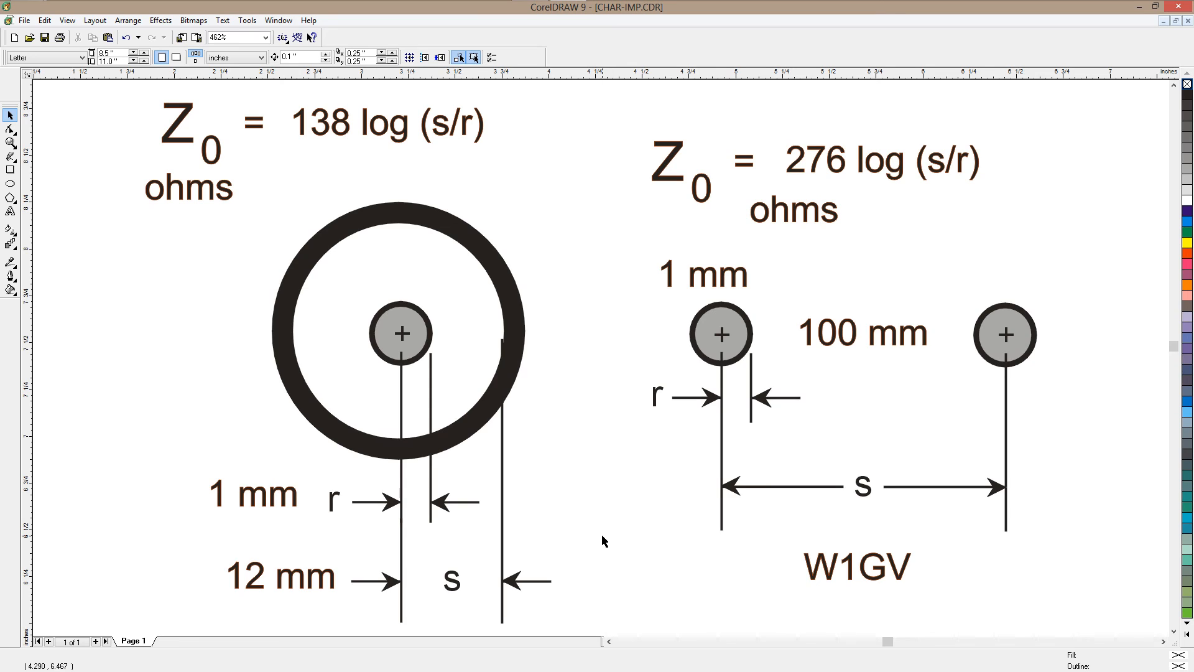